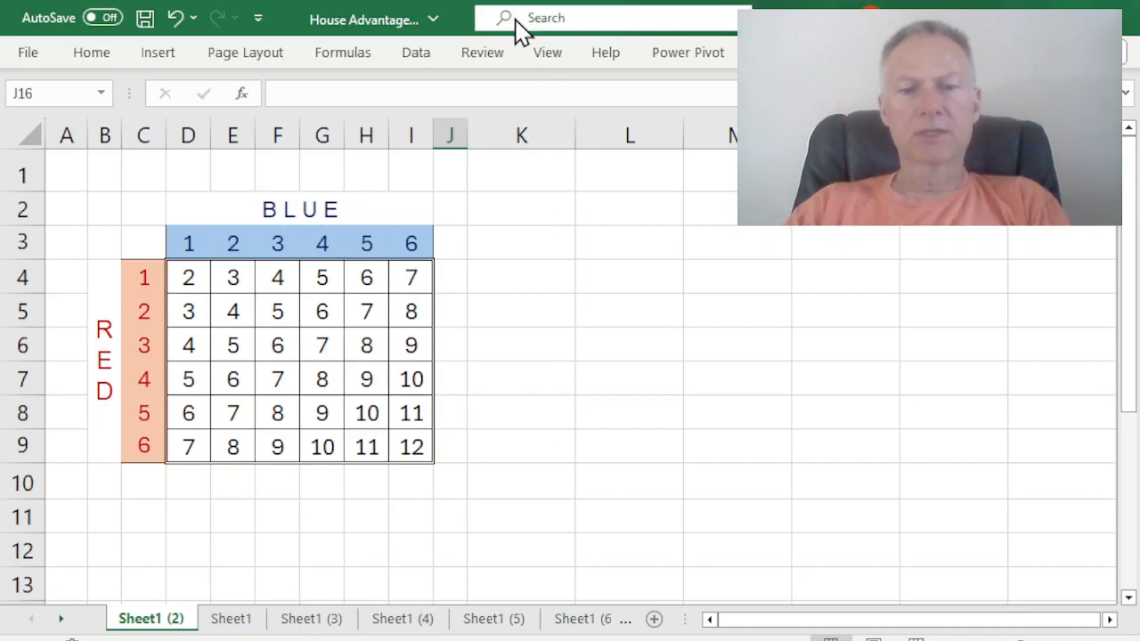
pyautogui.moveTo(491, 301)
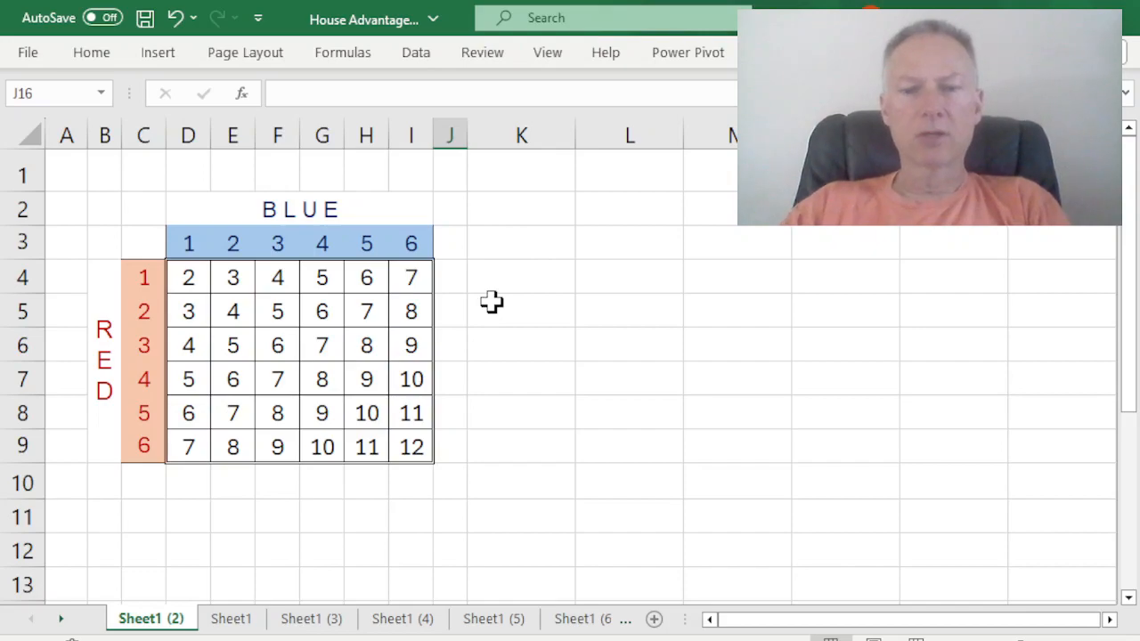
pyautogui.moveTo(185, 275)
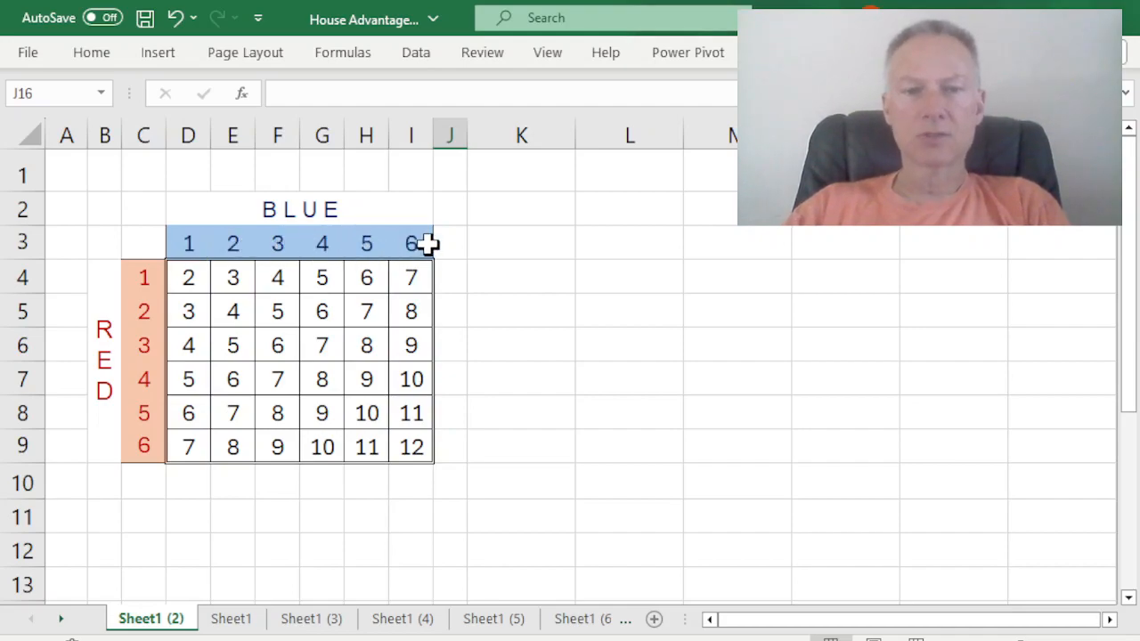
pyautogui.moveTo(160, 276)
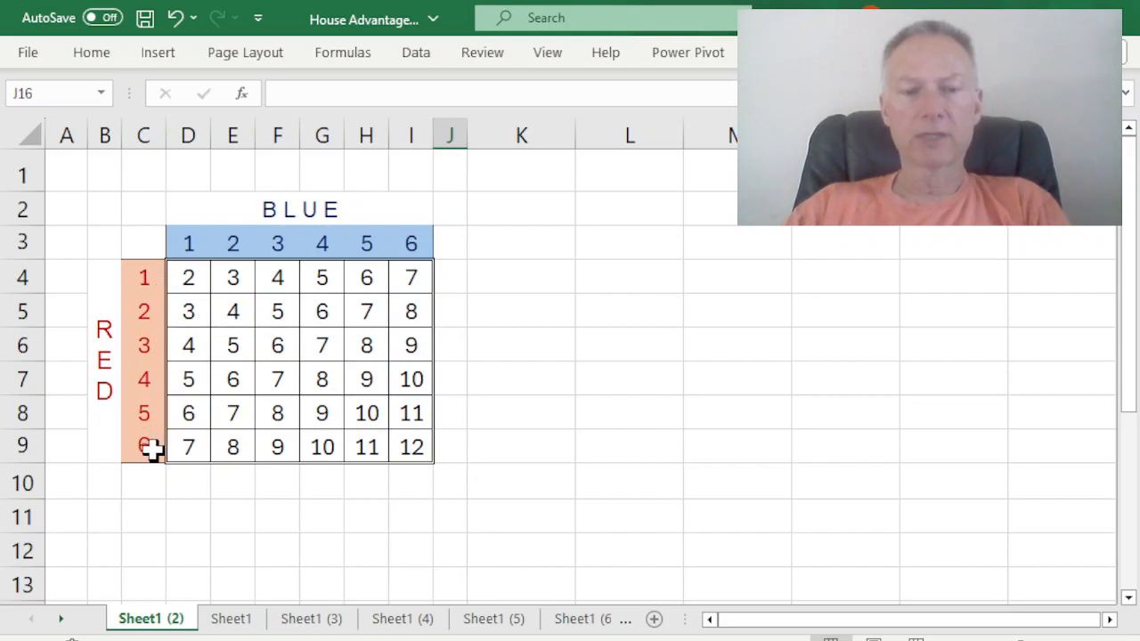
pyautogui.moveTo(222, 449)
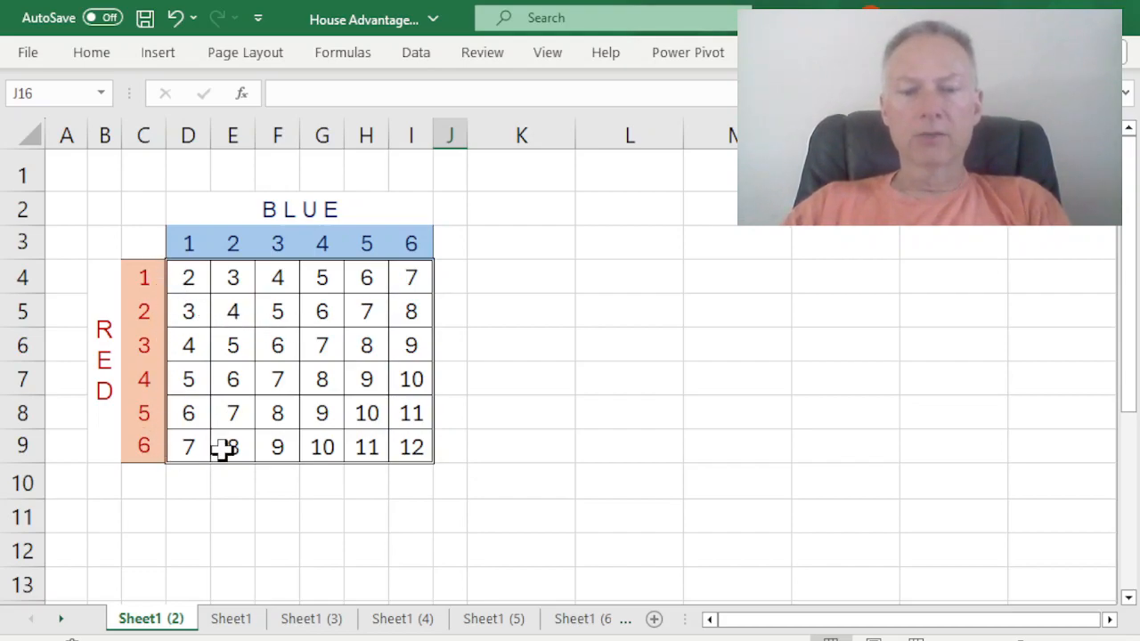
# Step: Switch to Sheet1 showing the colour-coded two-dice sum grid
pyautogui.click(232, 618)
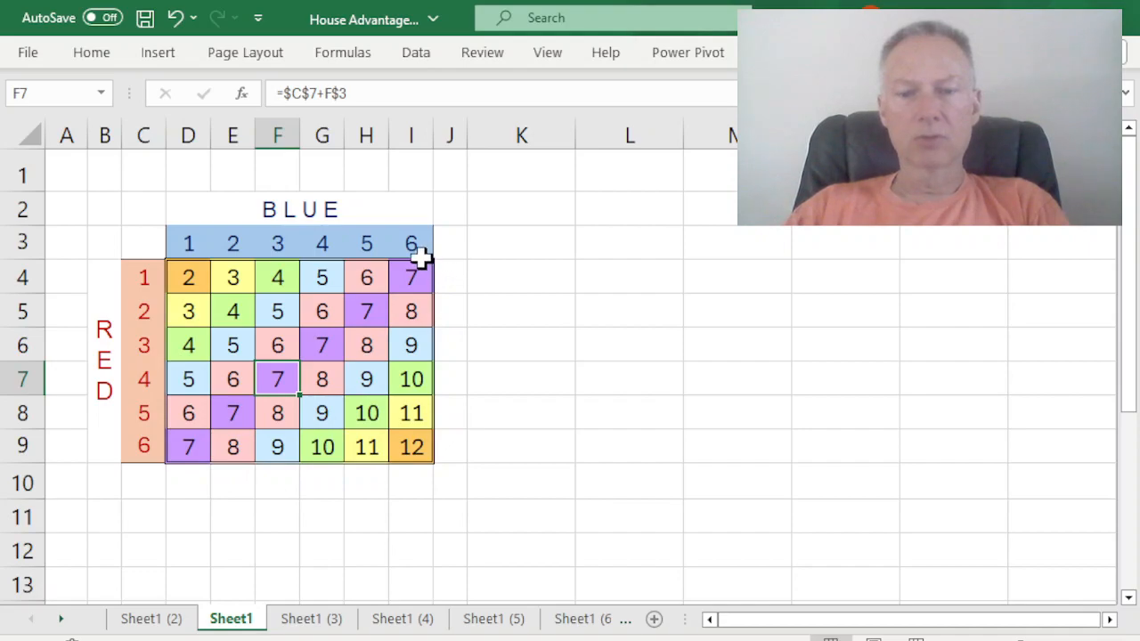
pyautogui.moveTo(164, 453)
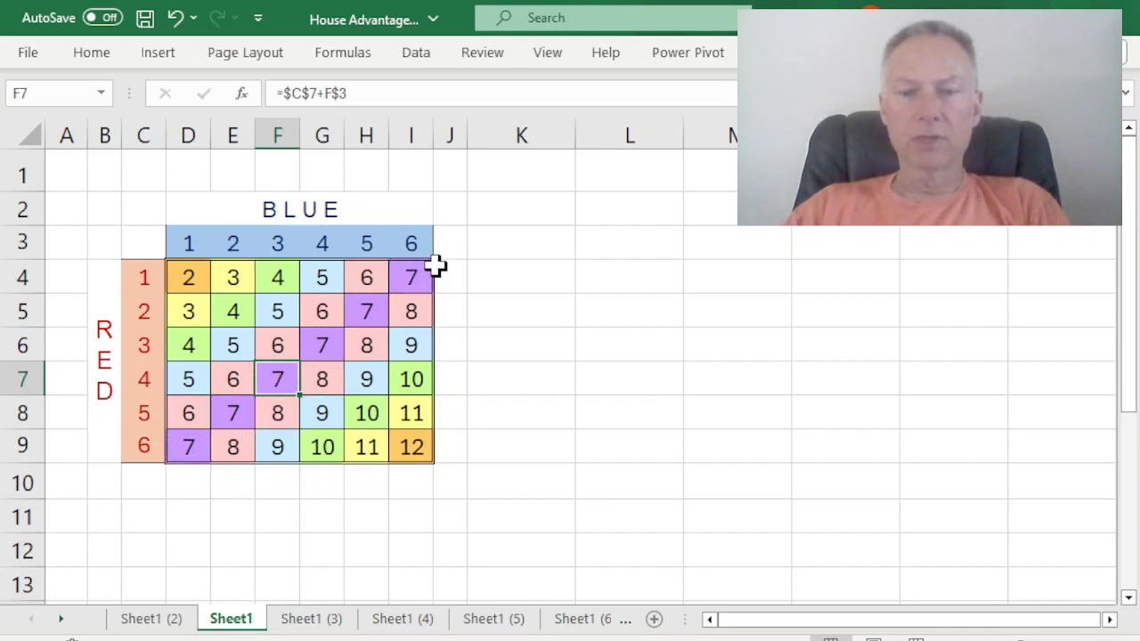
pyautogui.moveTo(194, 436)
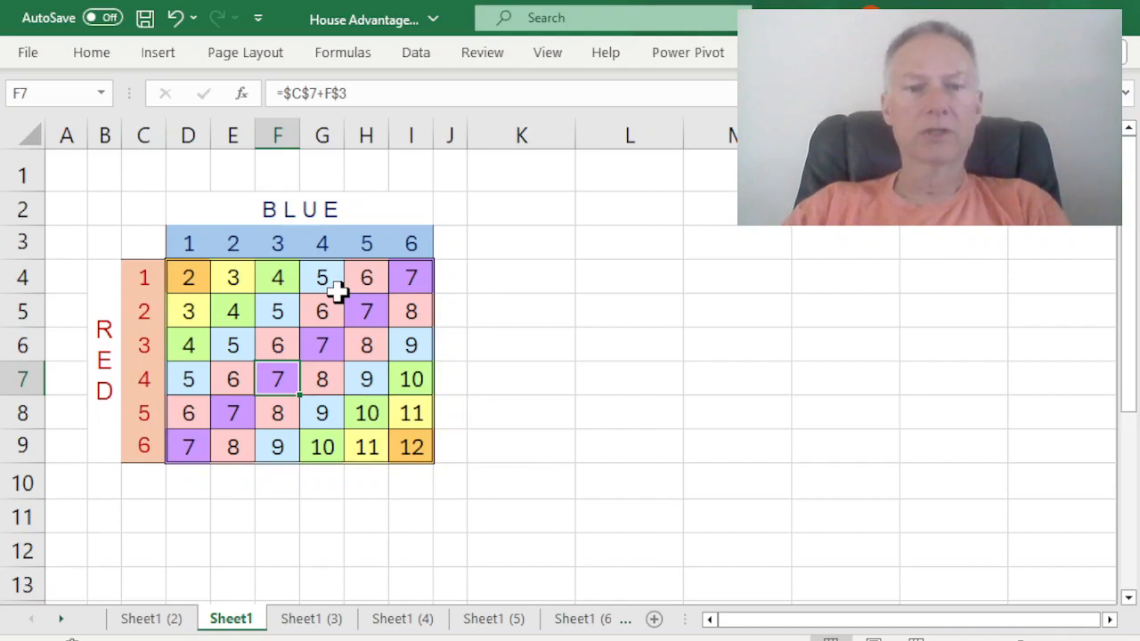
pyautogui.moveTo(417, 294)
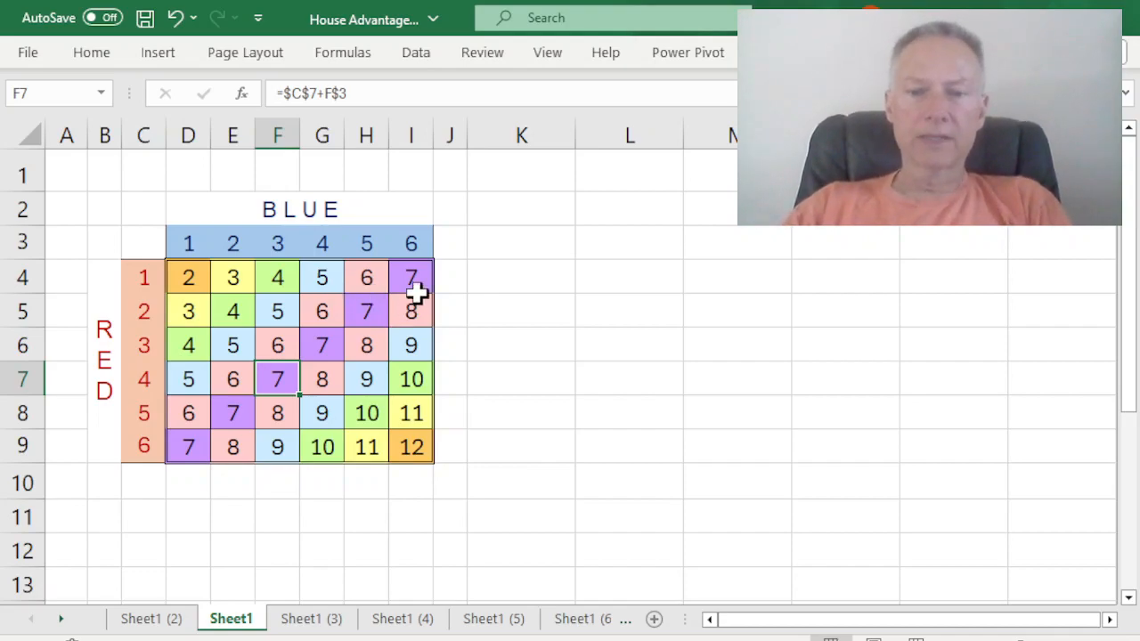
pyautogui.moveTo(312, 413)
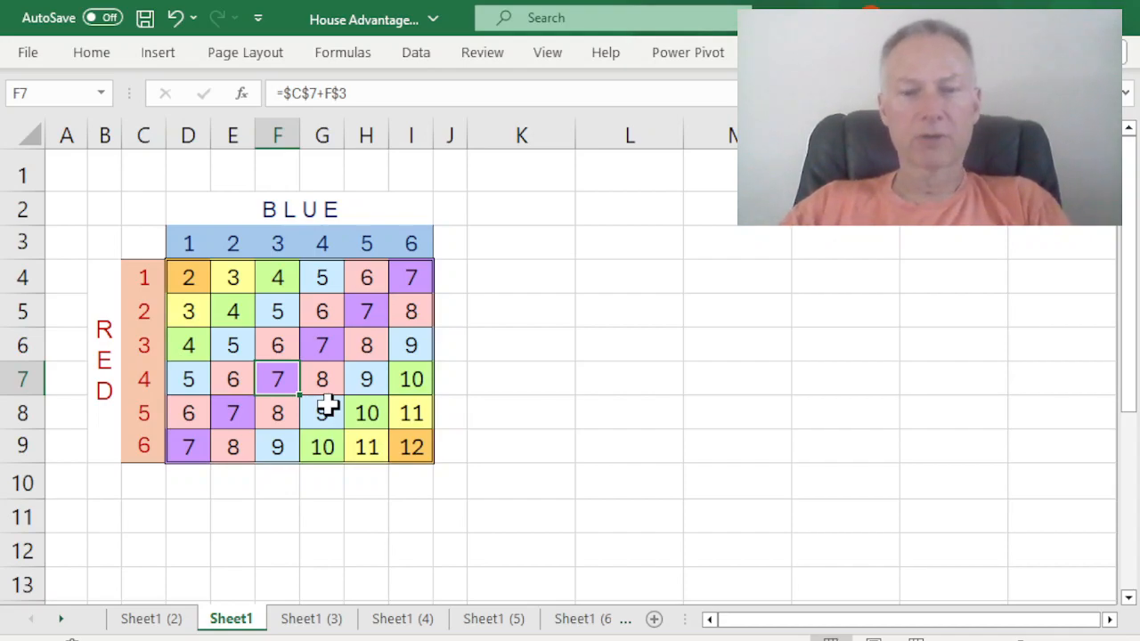
# Step: Switch to Sheet1 (3) with the Any 7 bet analysis and 16.7% house advantage
pyautogui.click(310, 618)
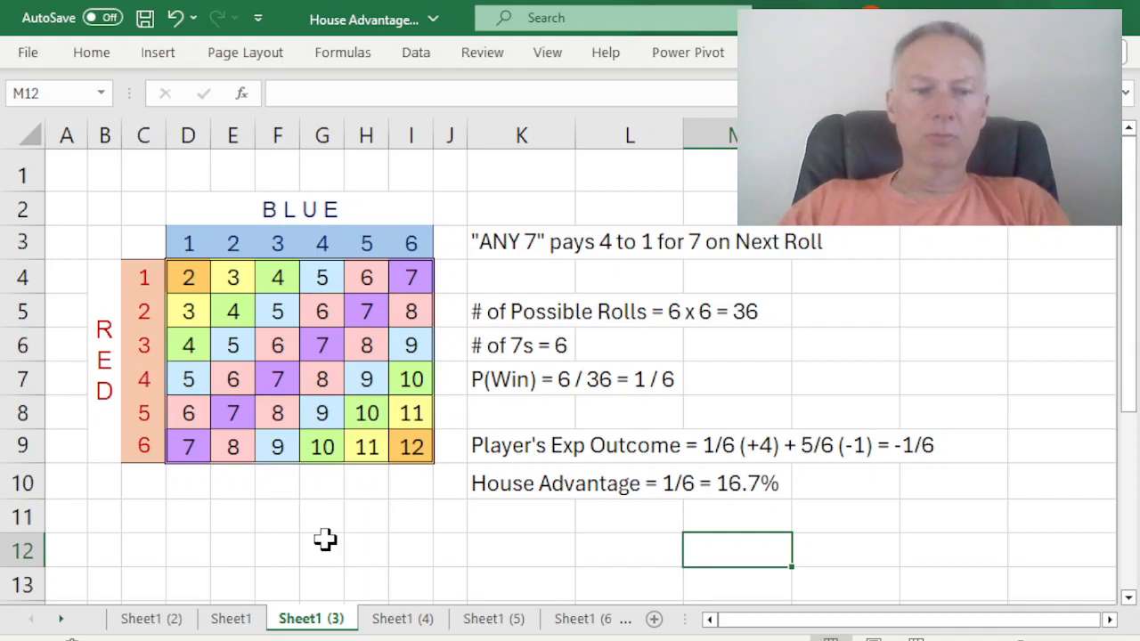
pyautogui.moveTo(181, 435)
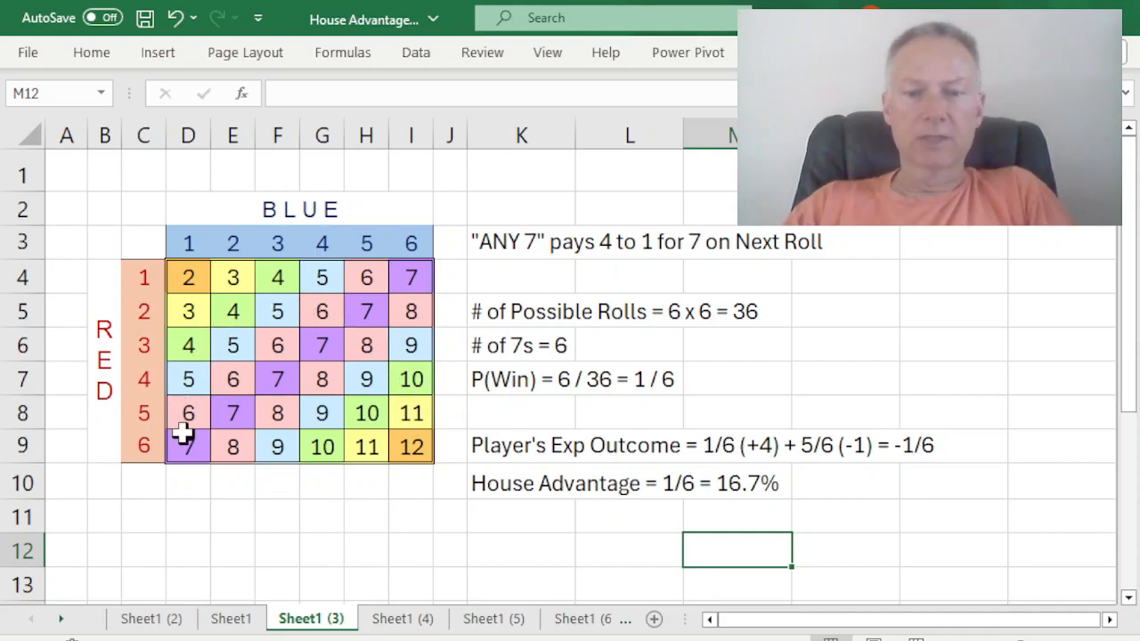
pyautogui.moveTo(212, 385)
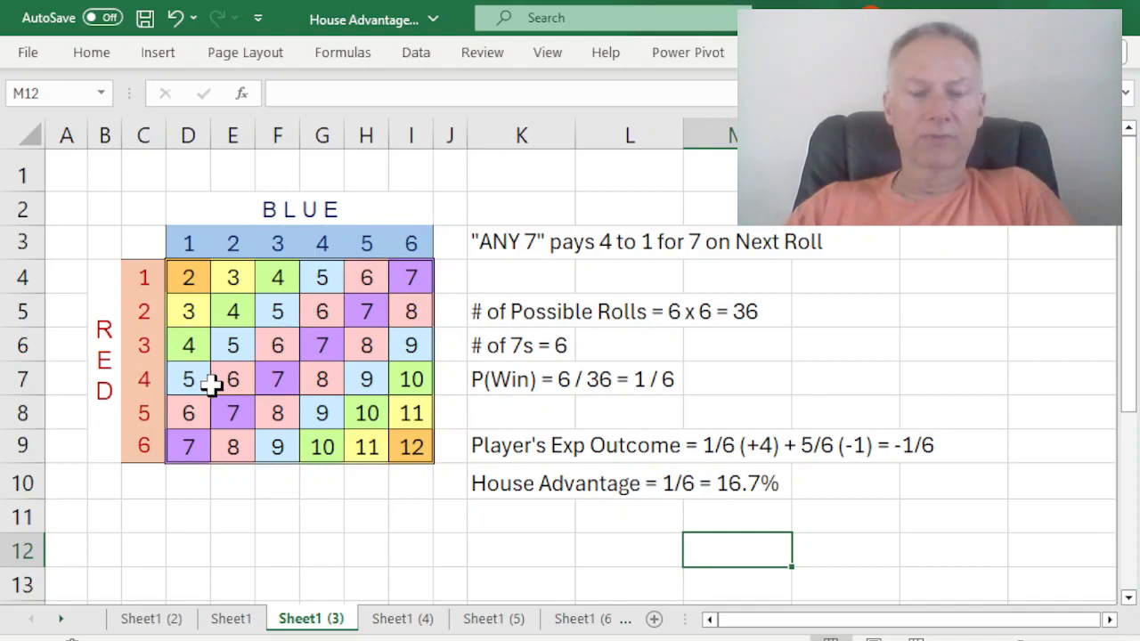
pyautogui.moveTo(429, 276)
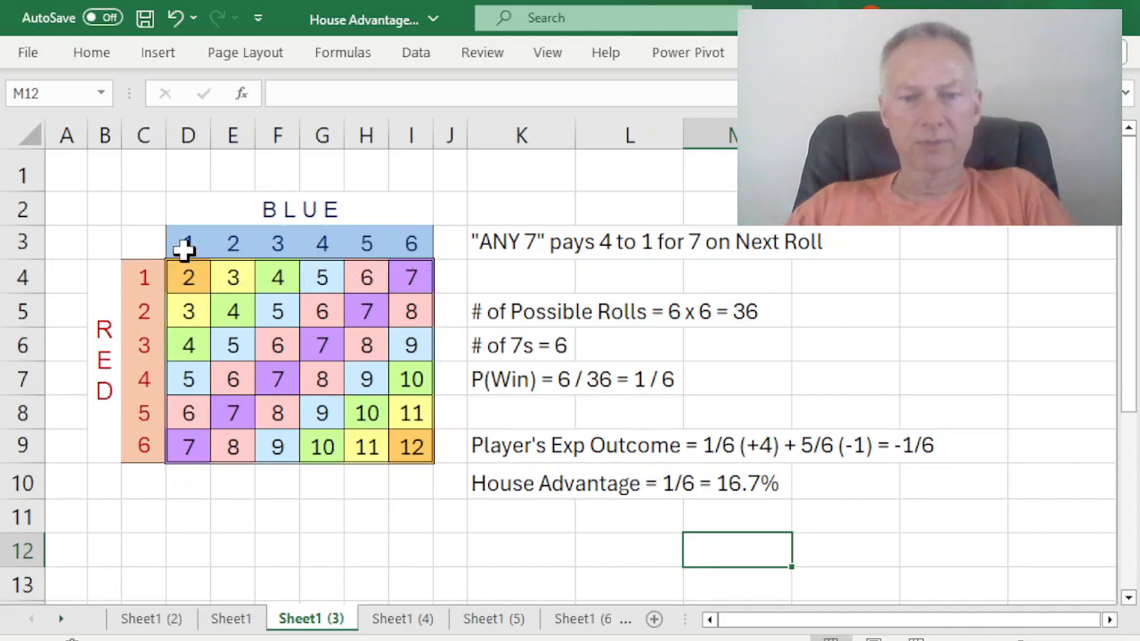
pyautogui.moveTo(225, 345)
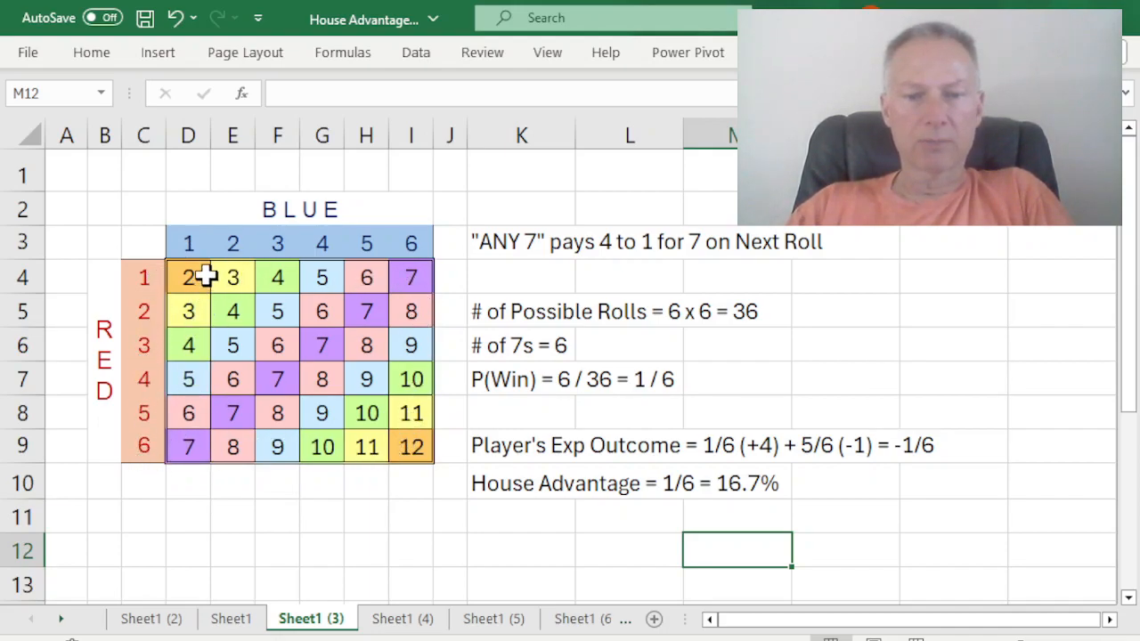
pyautogui.moveTo(194, 445)
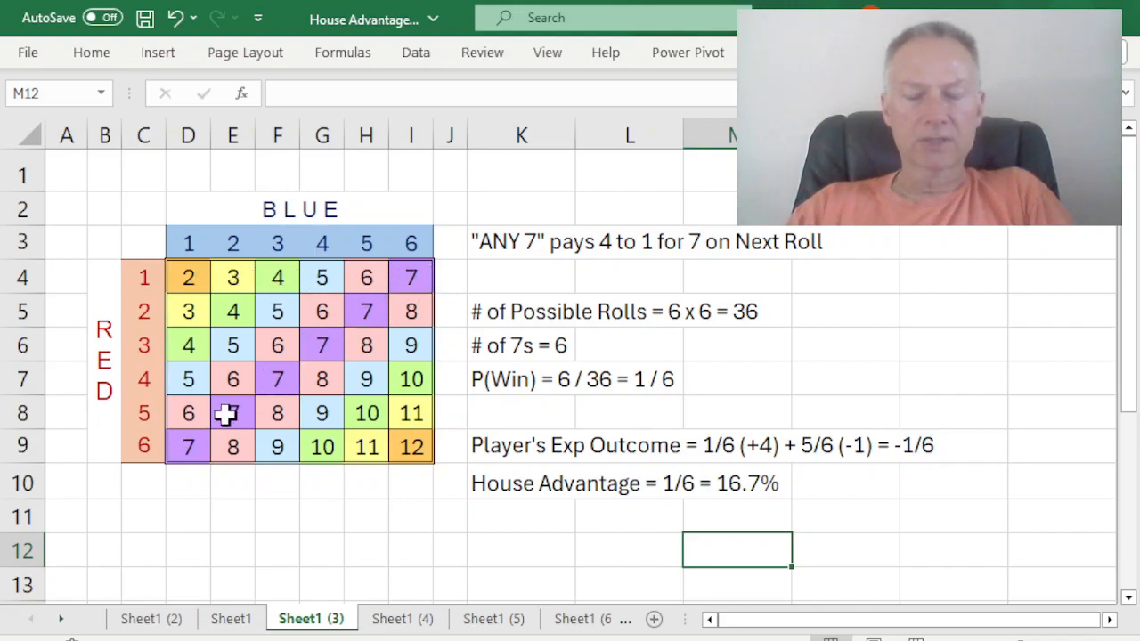
pyautogui.moveTo(199, 360)
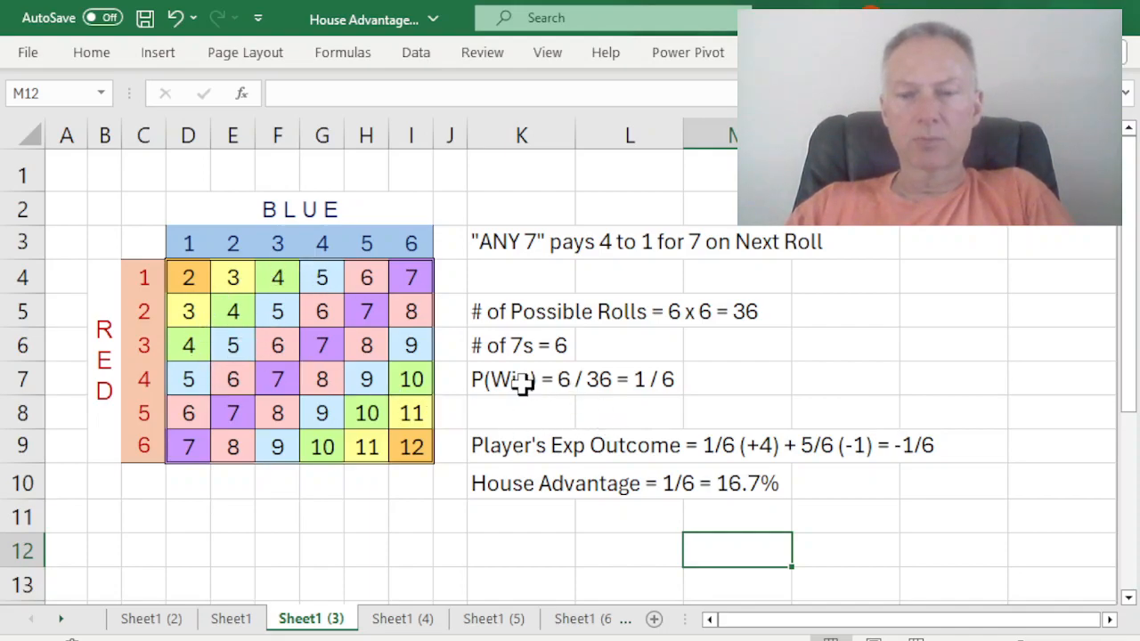
pyautogui.moveTo(648, 399)
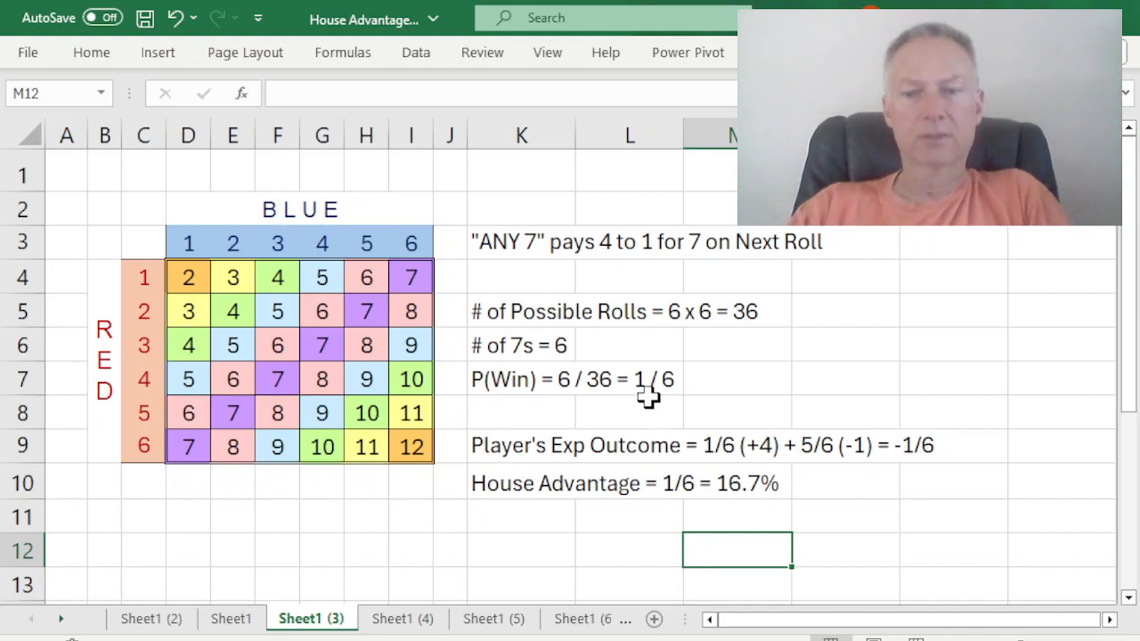
pyautogui.moveTo(648, 417)
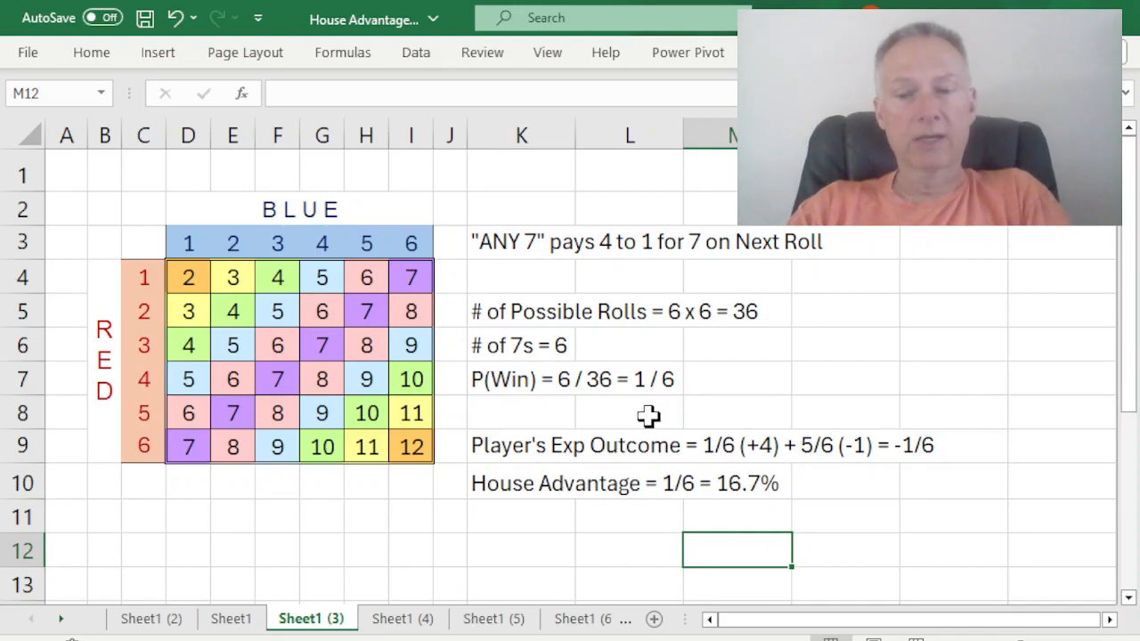
pyautogui.moveTo(712, 463)
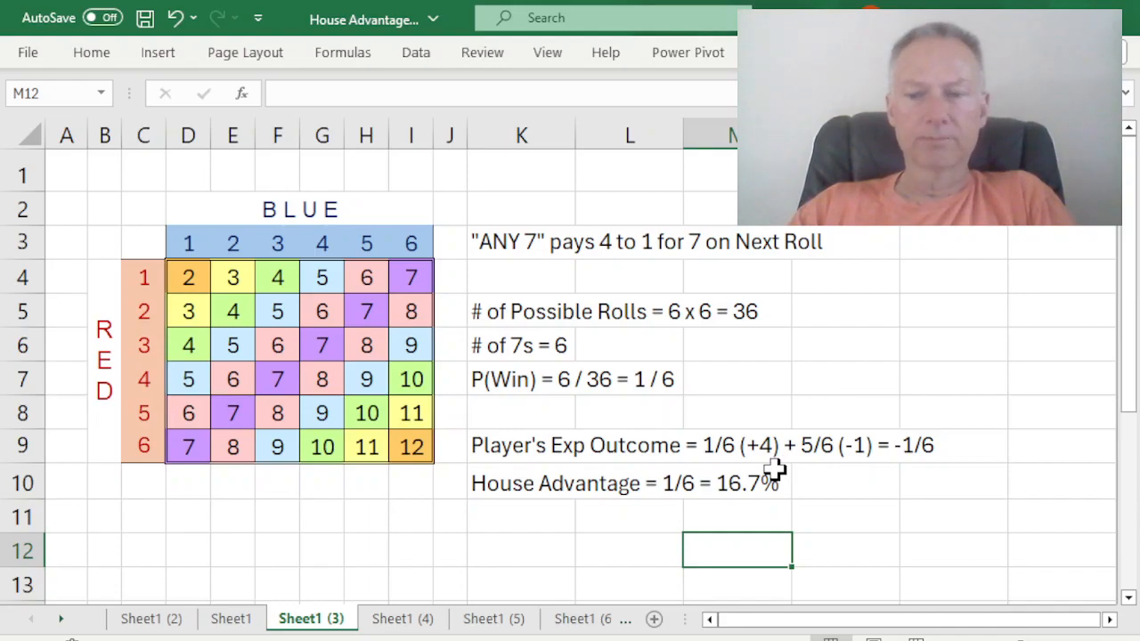
pyautogui.moveTo(816, 466)
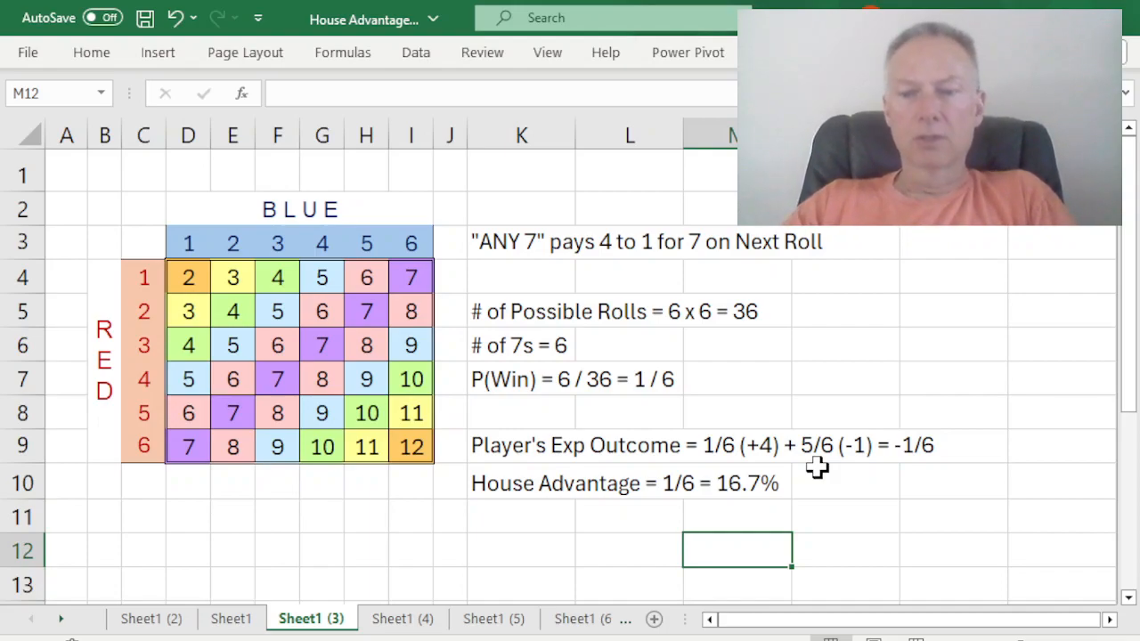
pyautogui.moveTo(946, 474)
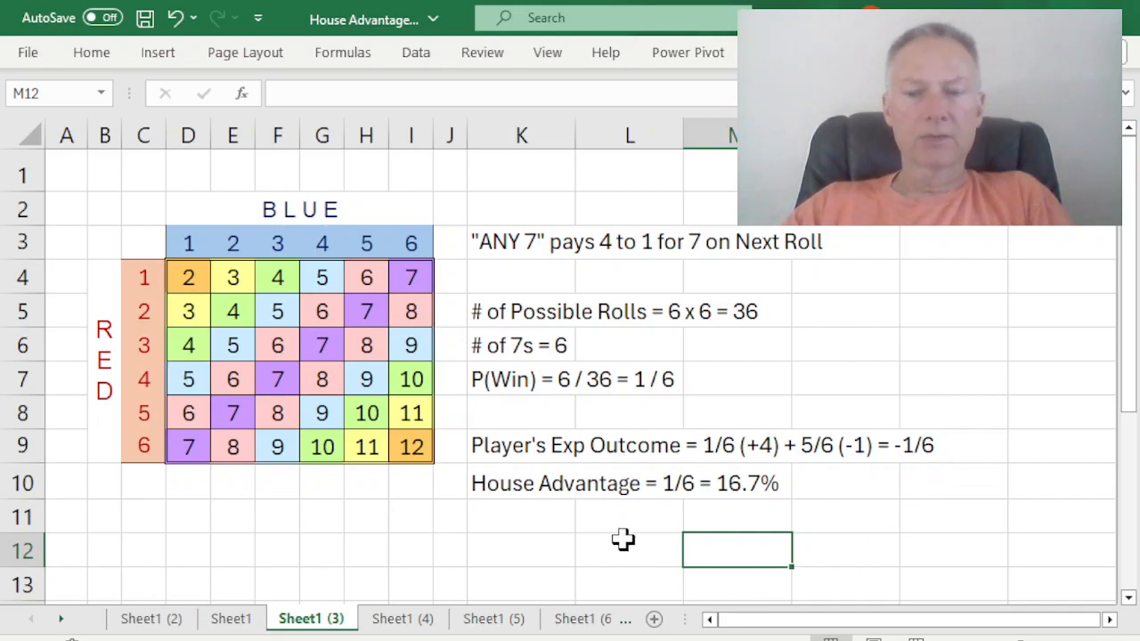
pyautogui.moveTo(616, 536)
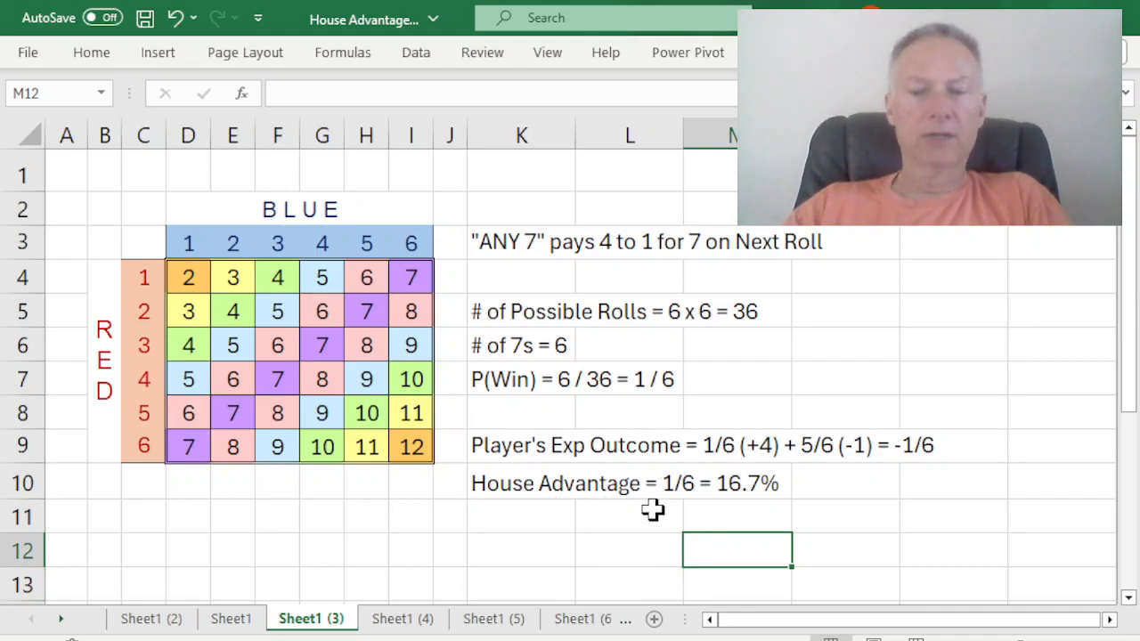
pyautogui.moveTo(758, 508)
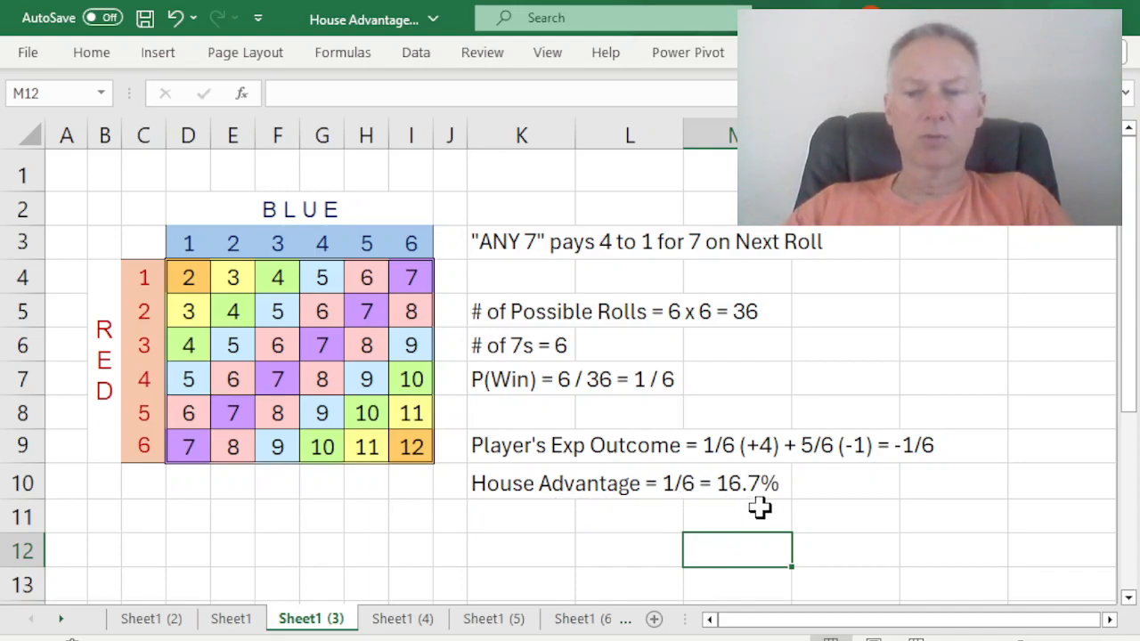
pyautogui.moveTo(800, 478)
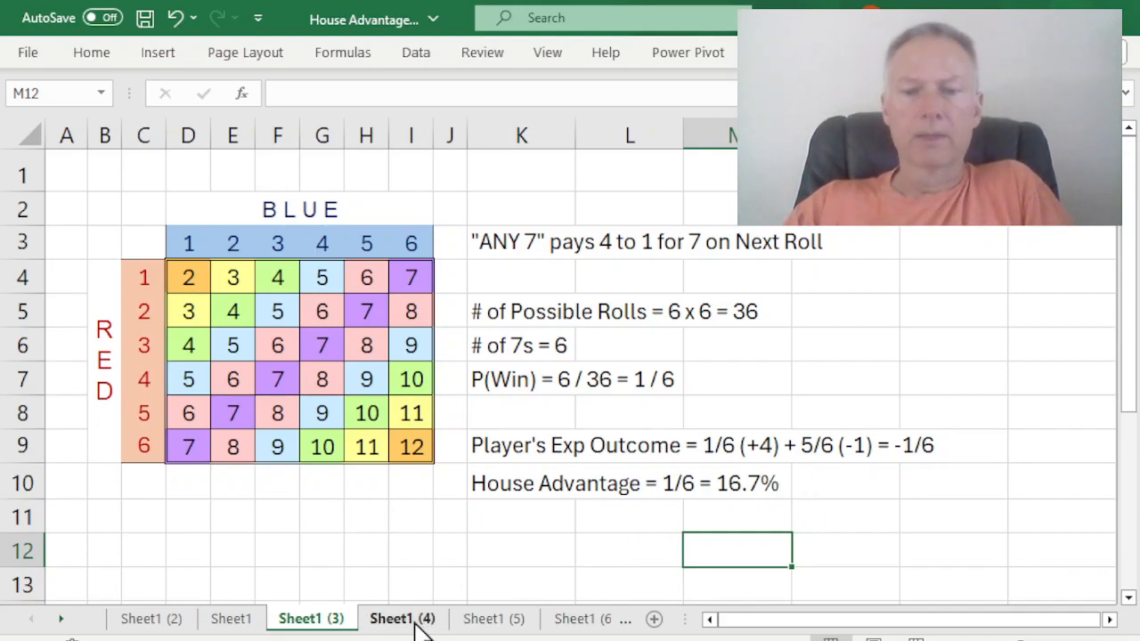
# Step: View the Place 10 sheet (6.67% house advantage), then move to the Pass Line wager rules sheet
pyautogui.click(403, 618)
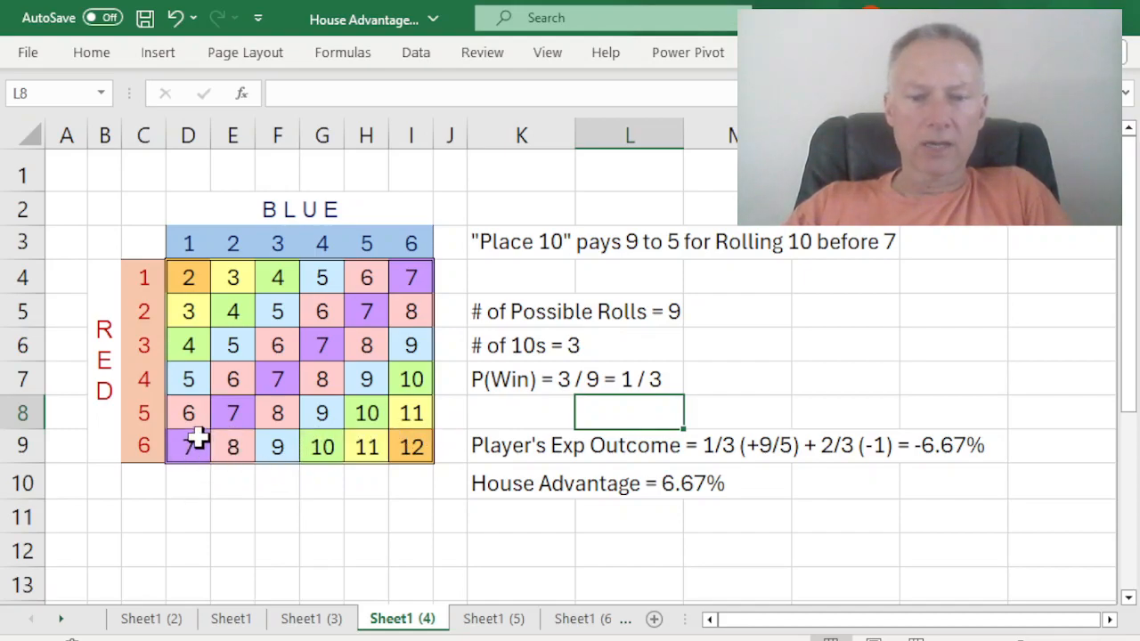
pyautogui.moveTo(416, 275)
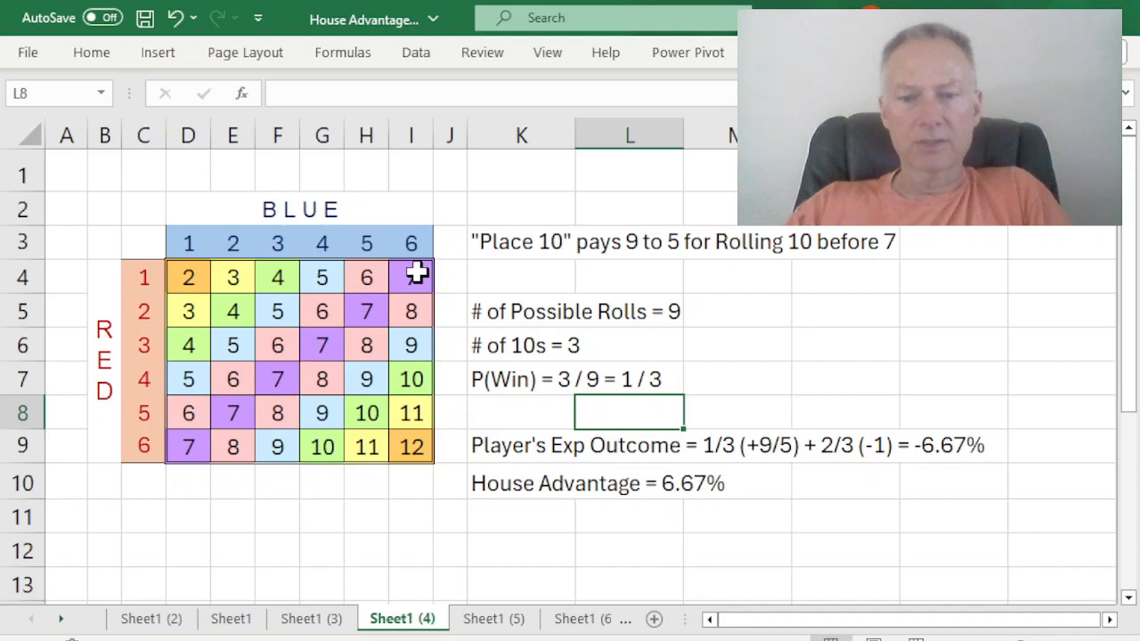
pyautogui.moveTo(413, 377)
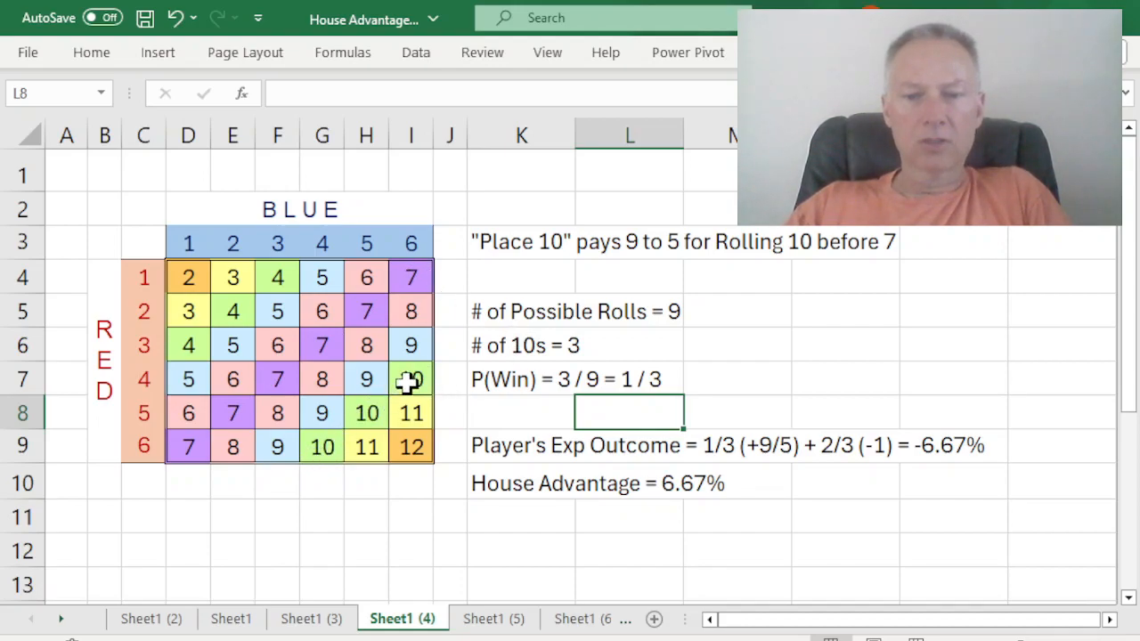
pyautogui.moveTo(271, 310)
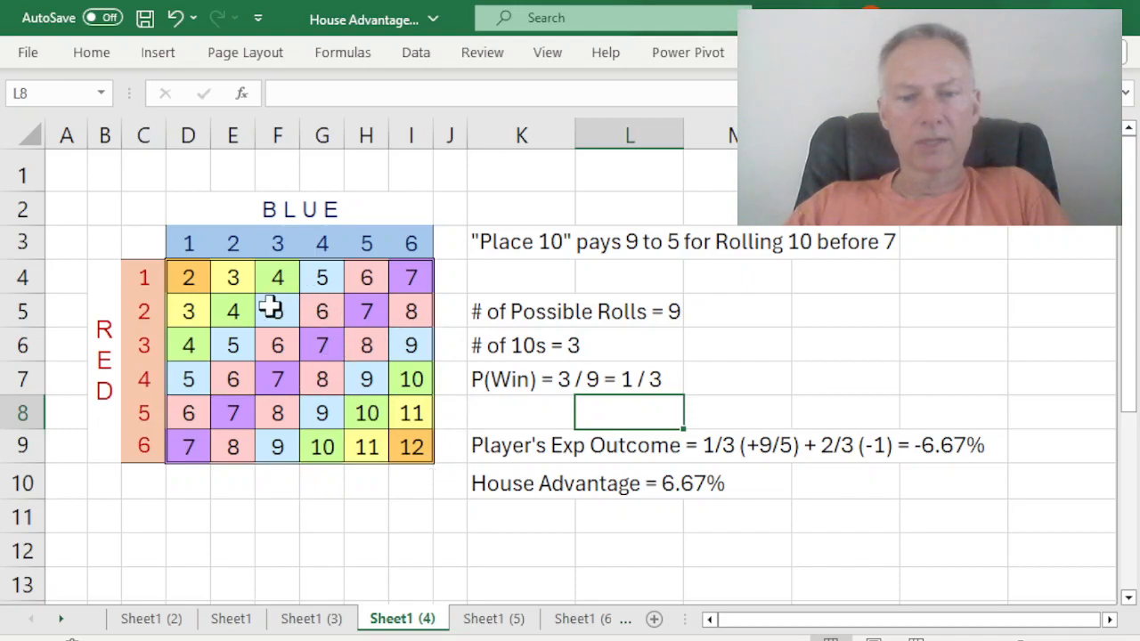
pyautogui.moveTo(733, 445)
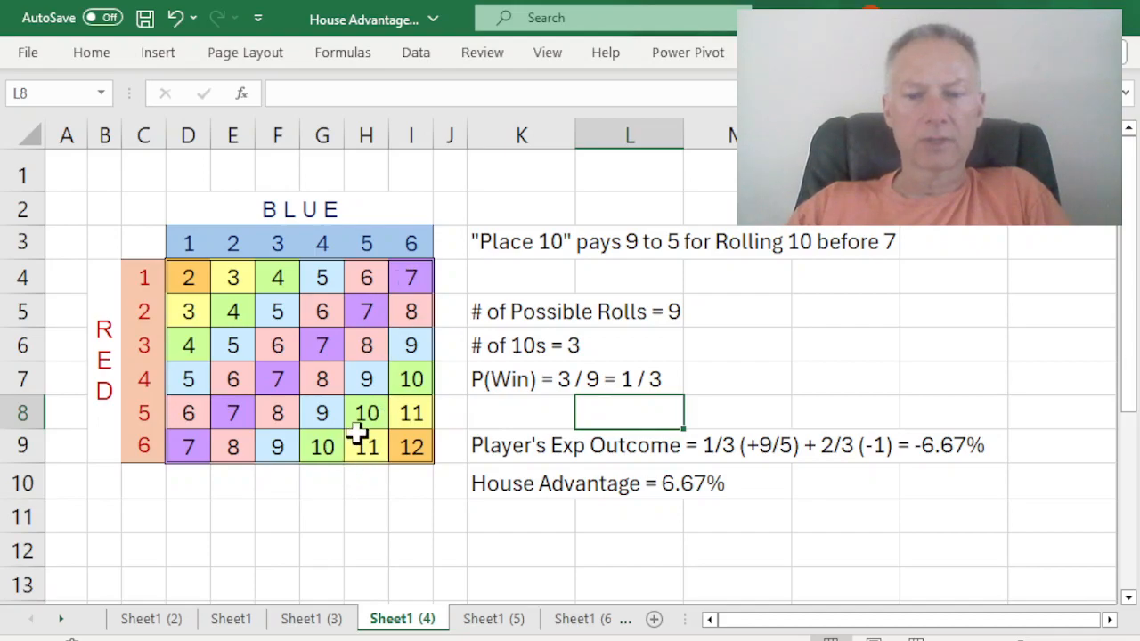
pyautogui.moveTo(702, 335)
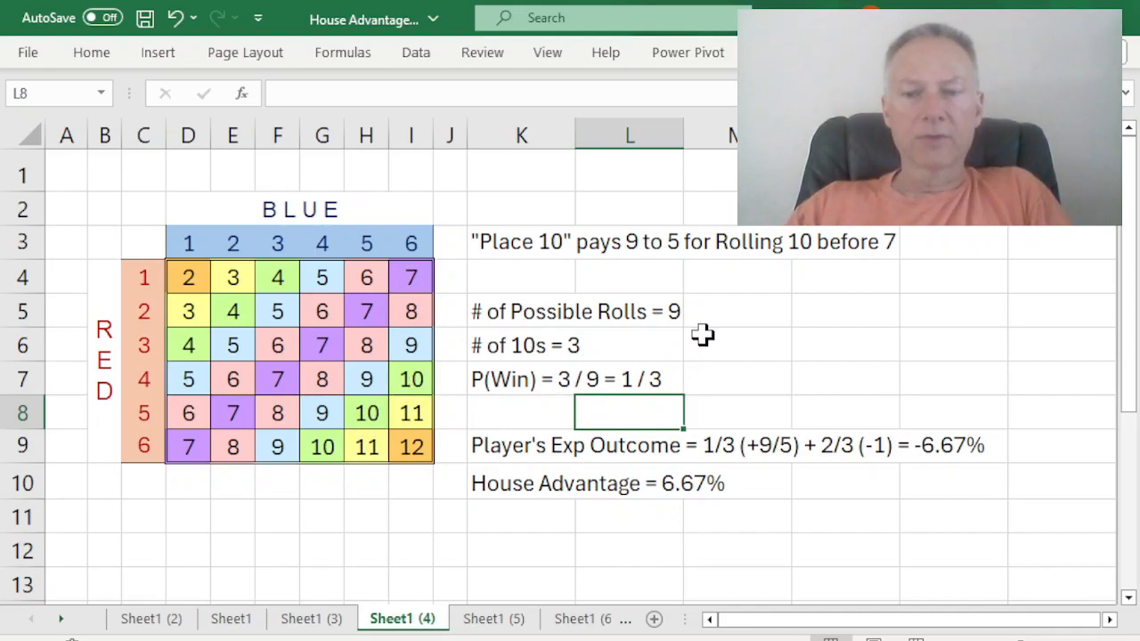
pyautogui.moveTo(644, 348)
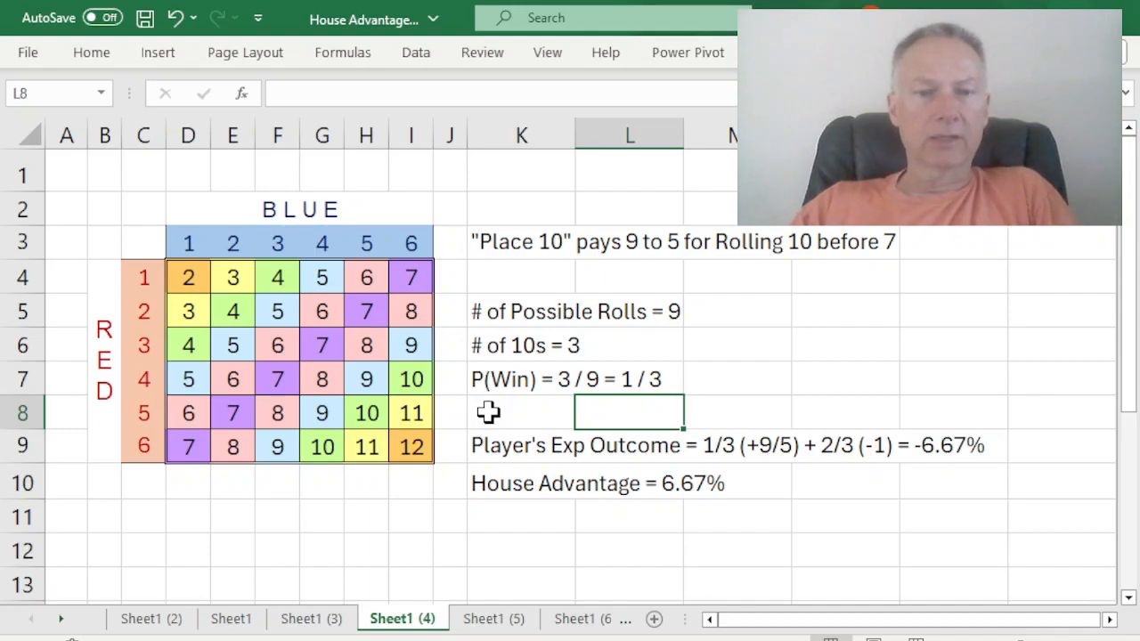
pyautogui.moveTo(592, 483)
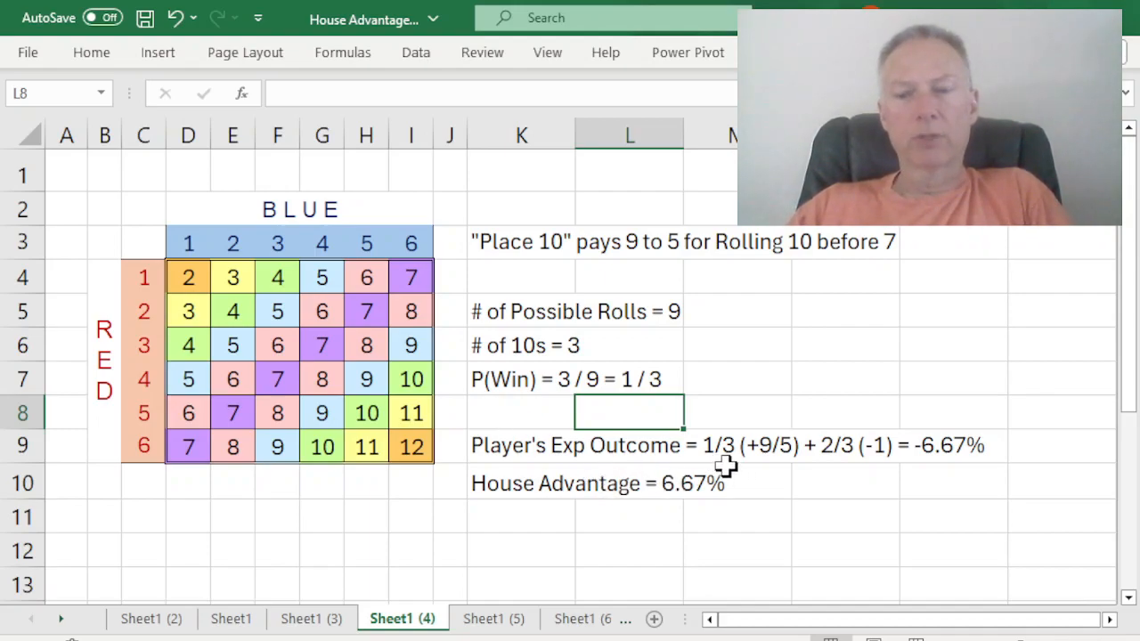
pyautogui.moveTo(767, 464)
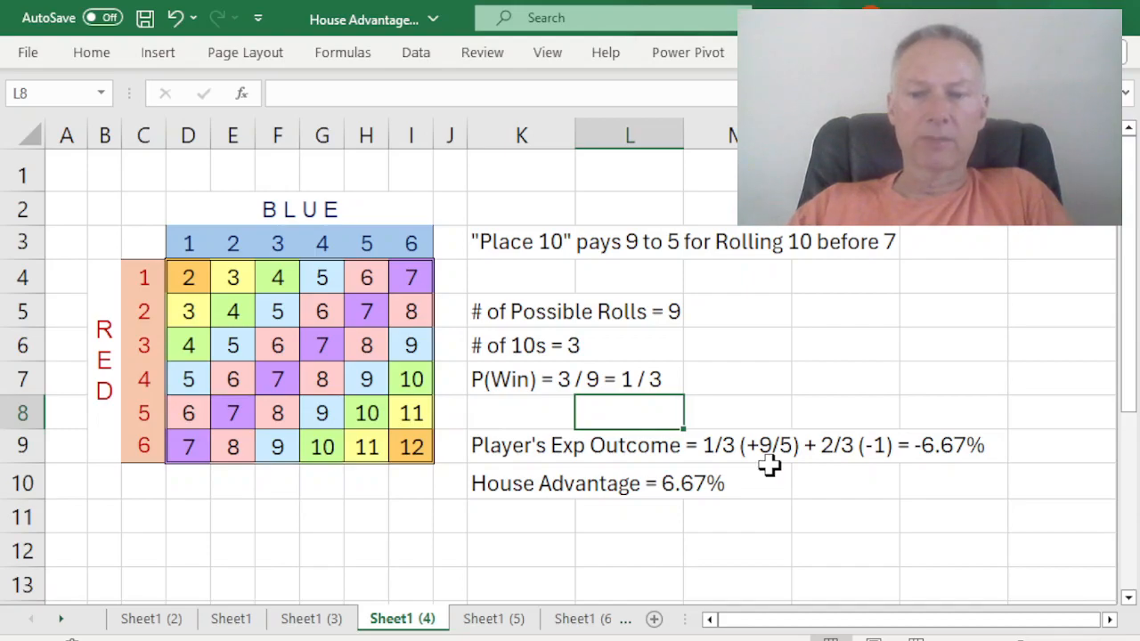
pyautogui.moveTo(841, 461)
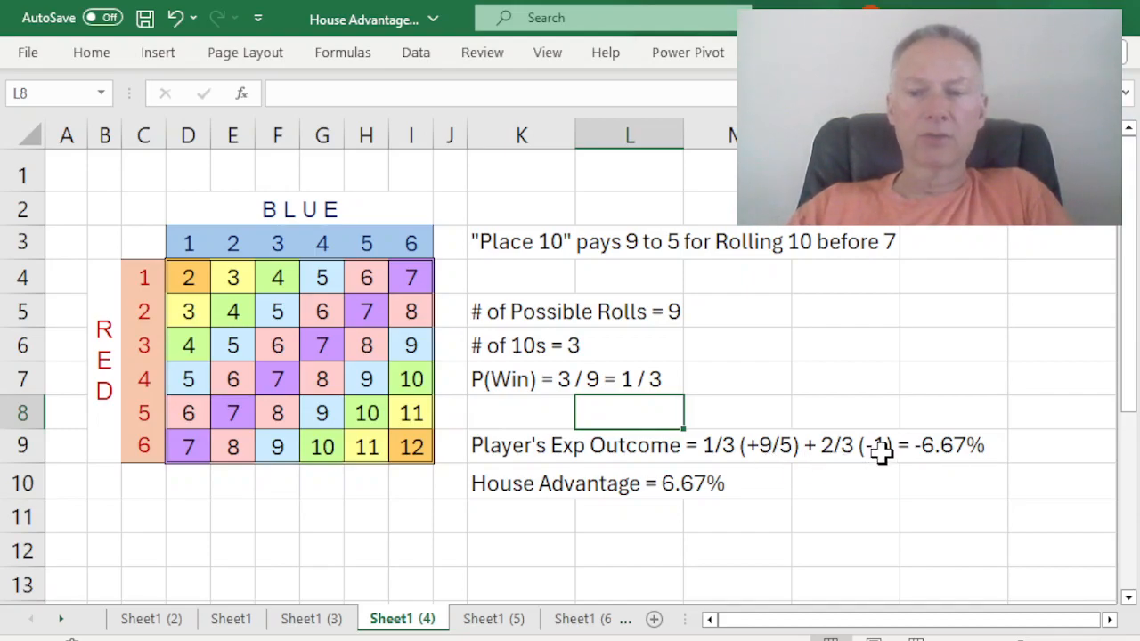
pyautogui.moveTo(882, 481)
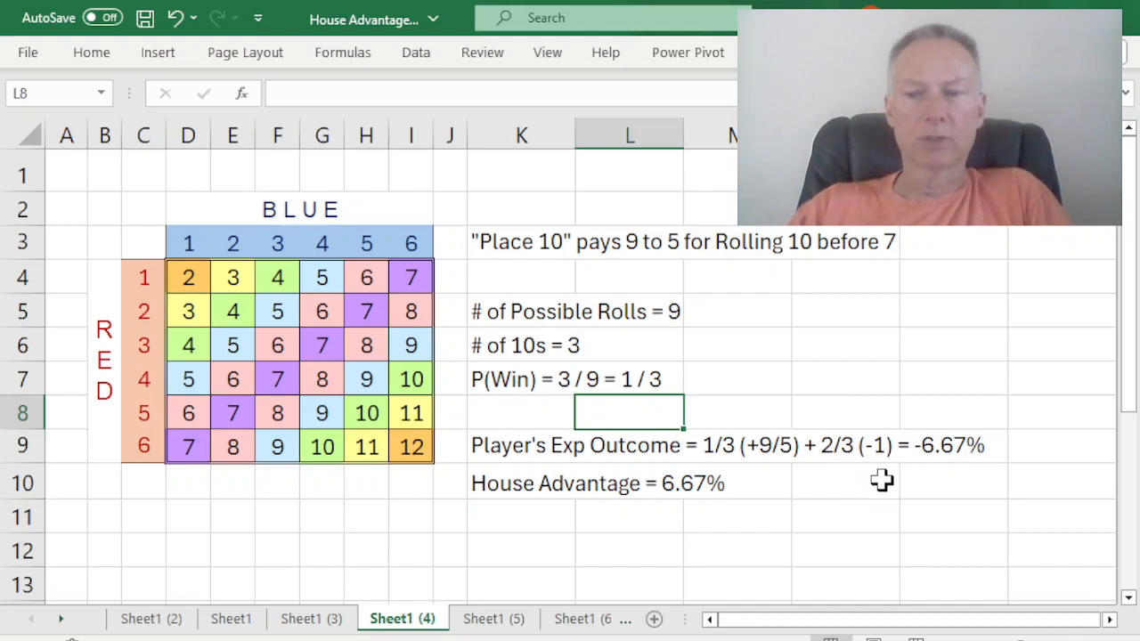
pyautogui.moveTo(901, 464)
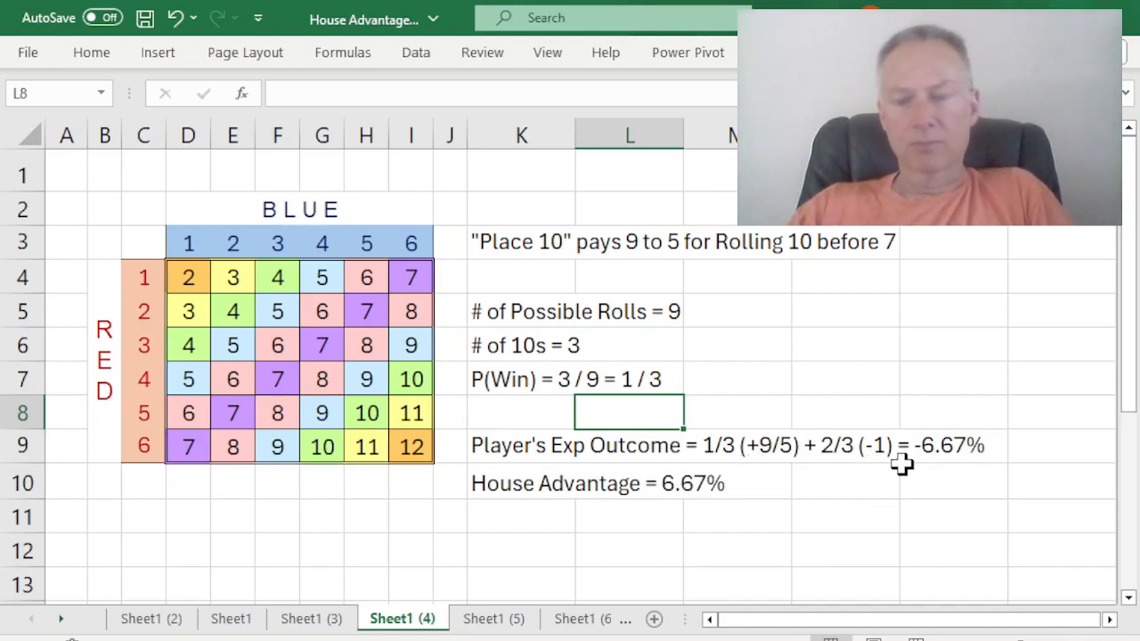
pyautogui.moveTo(926, 470)
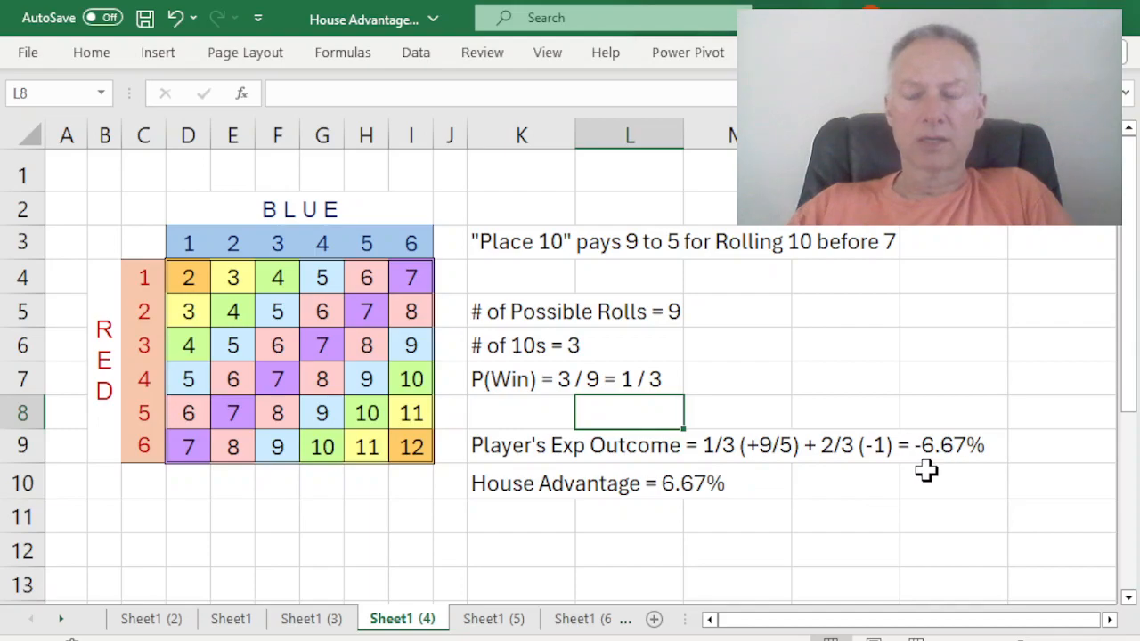
pyautogui.moveTo(965, 470)
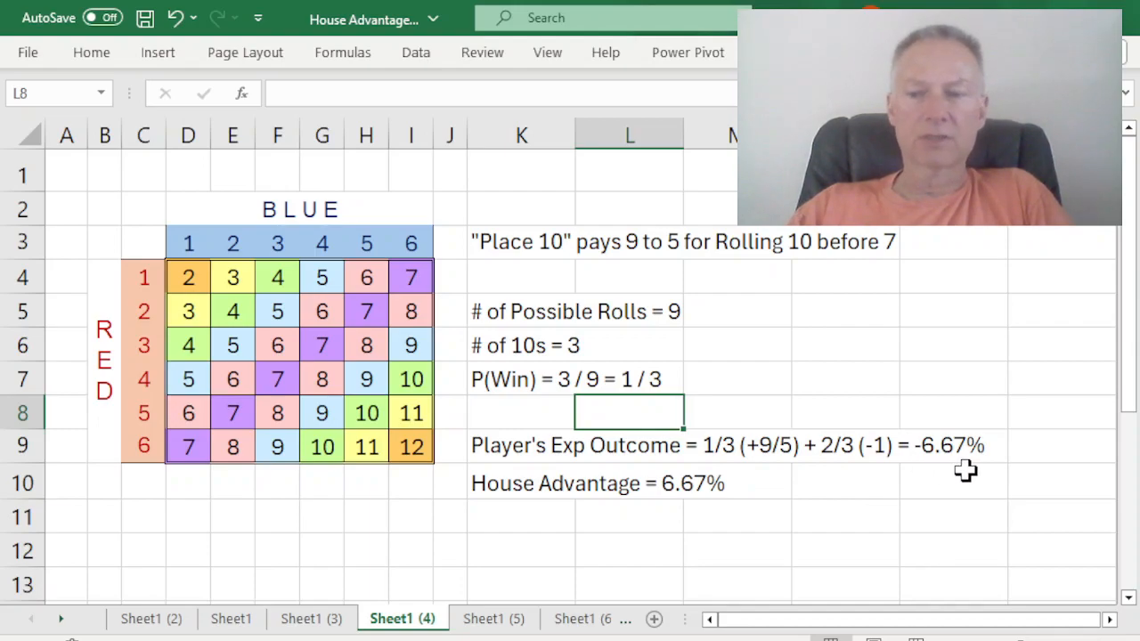
pyautogui.moveTo(730, 513)
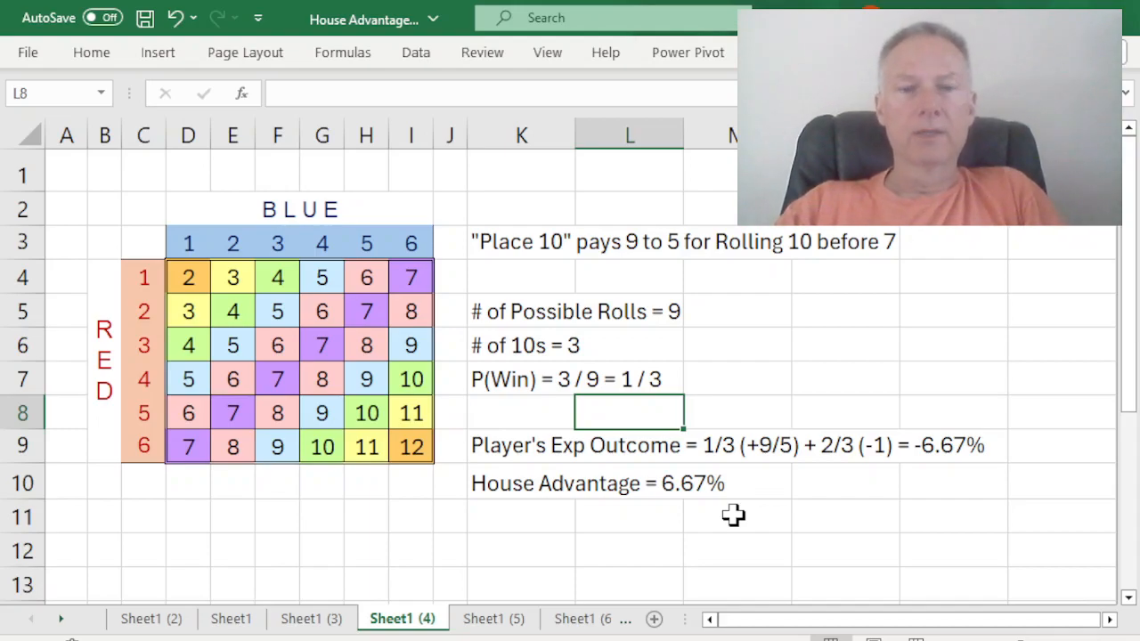
pyautogui.moveTo(527, 520)
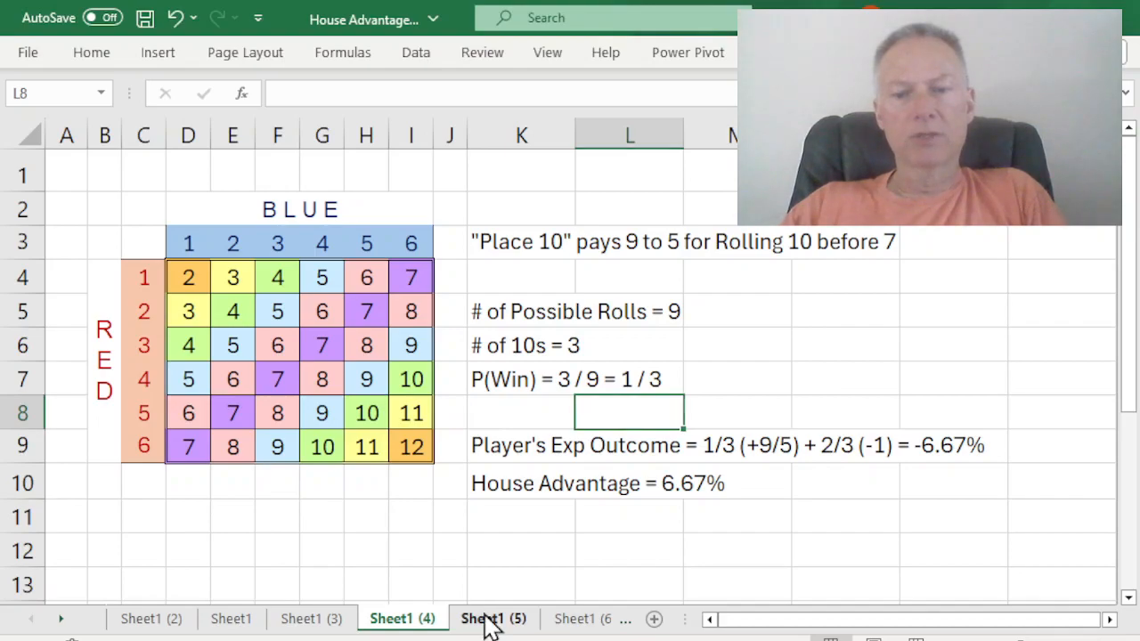
pyautogui.click(493, 618)
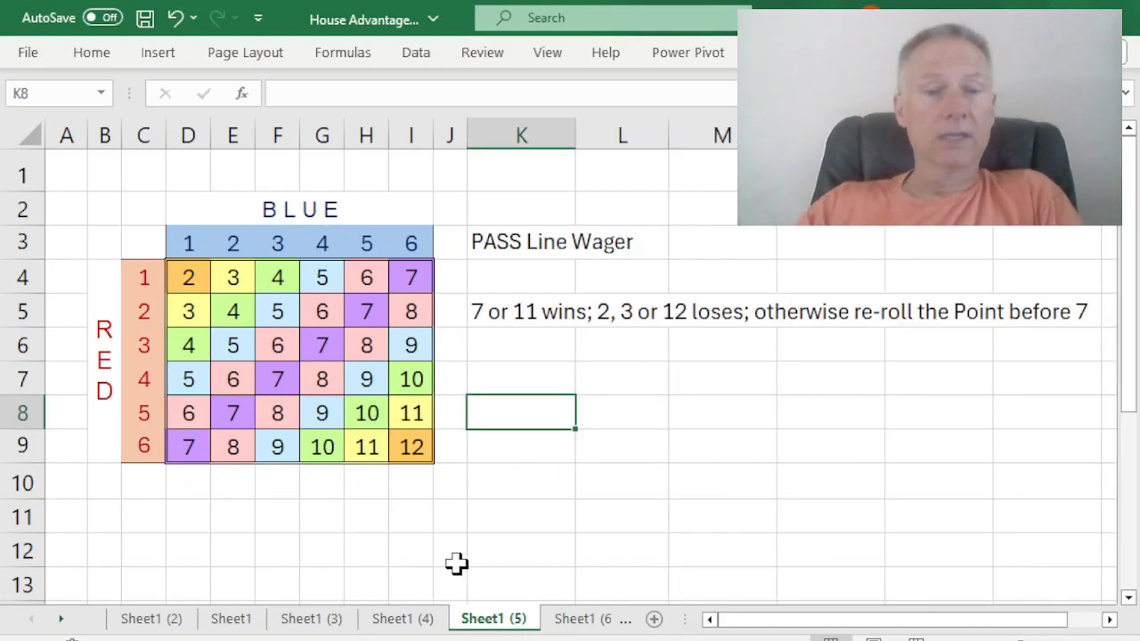
pyautogui.moveTo(483, 330)
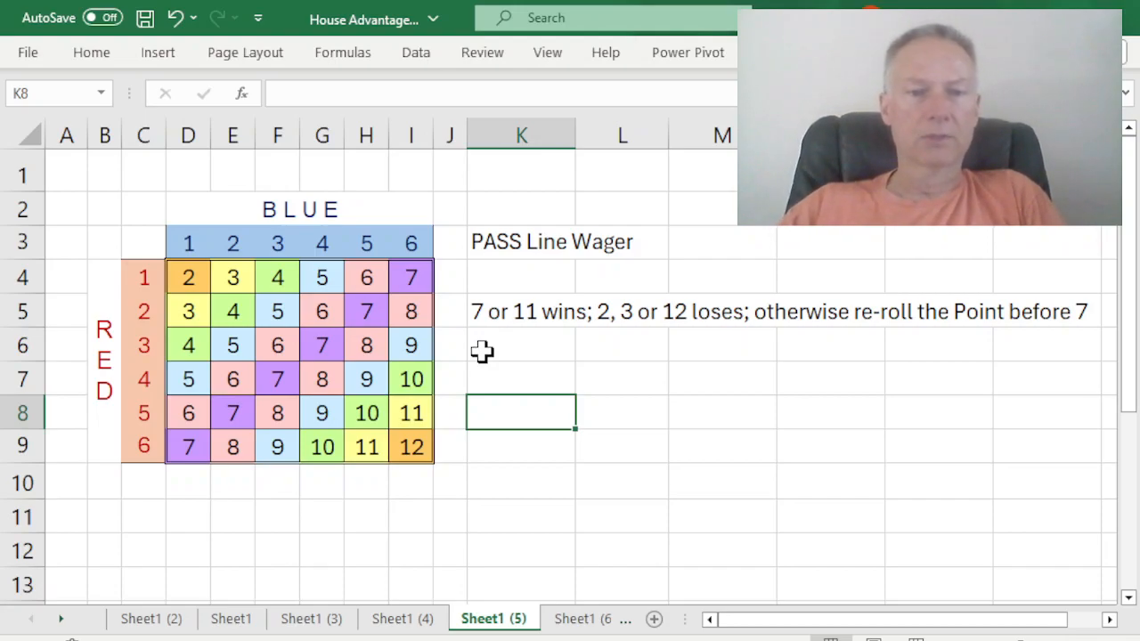
pyautogui.moveTo(552, 322)
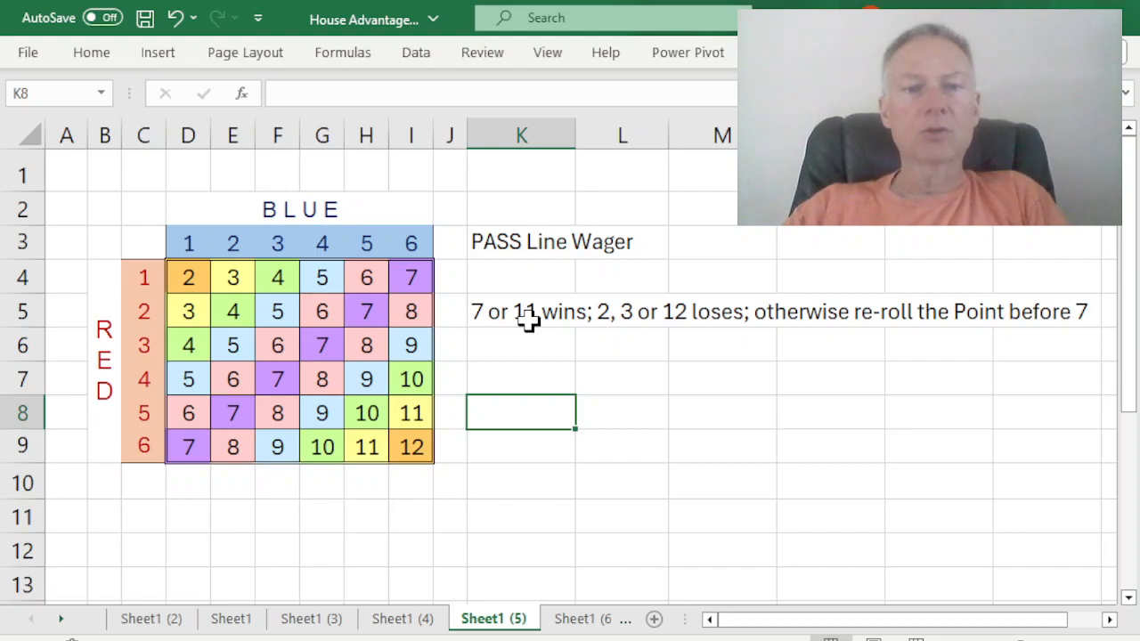
pyautogui.moveTo(595, 324)
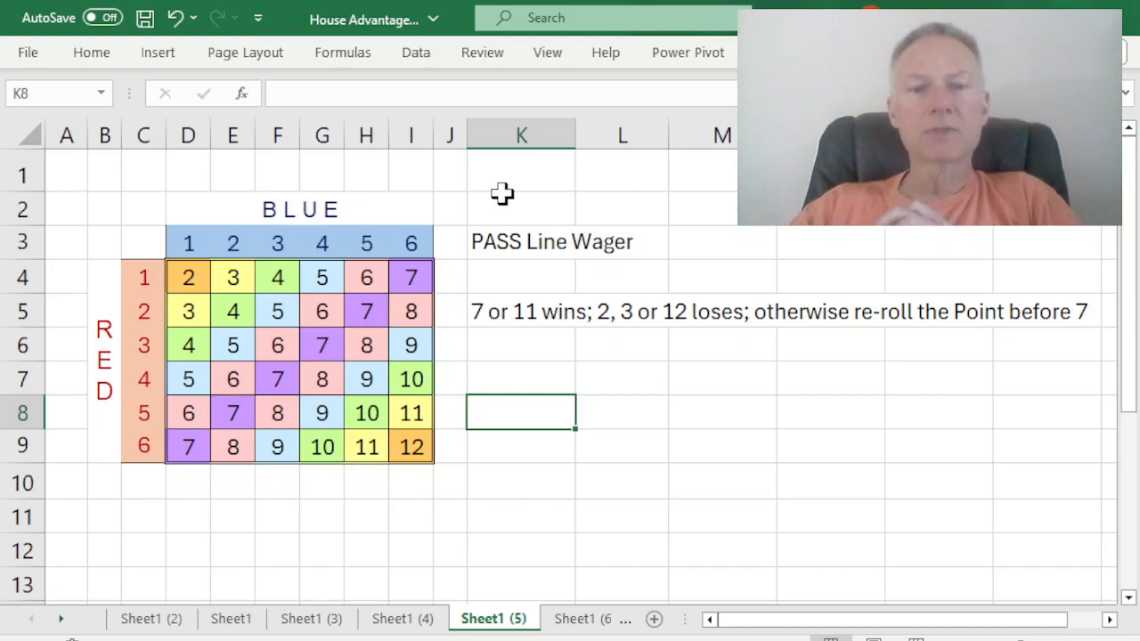
pyautogui.moveTo(639, 285)
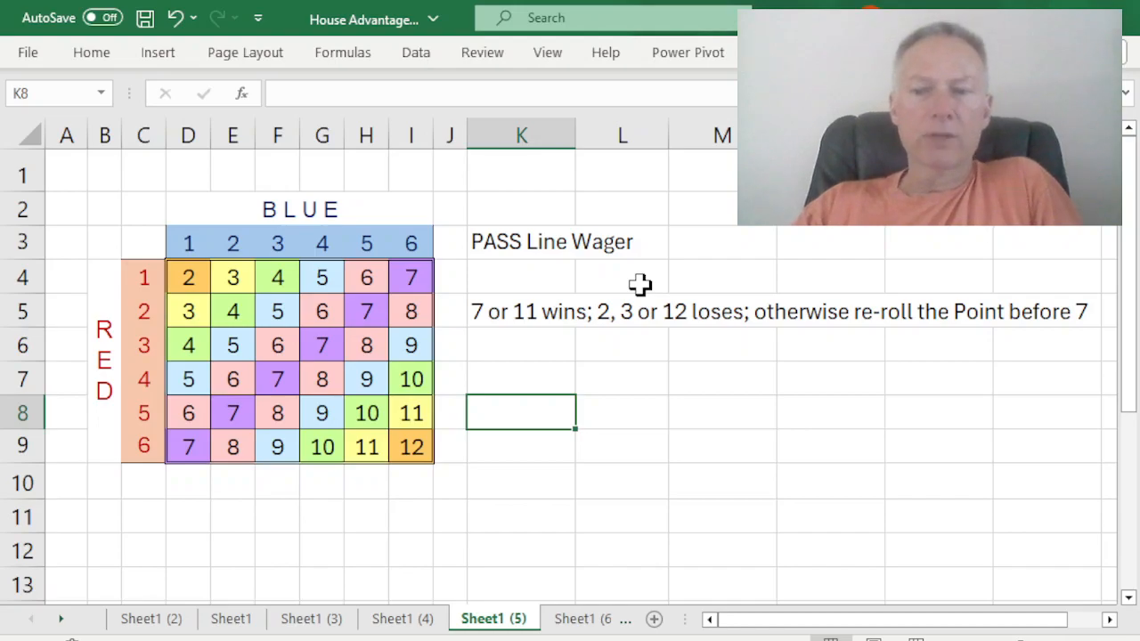
pyautogui.moveTo(612, 246)
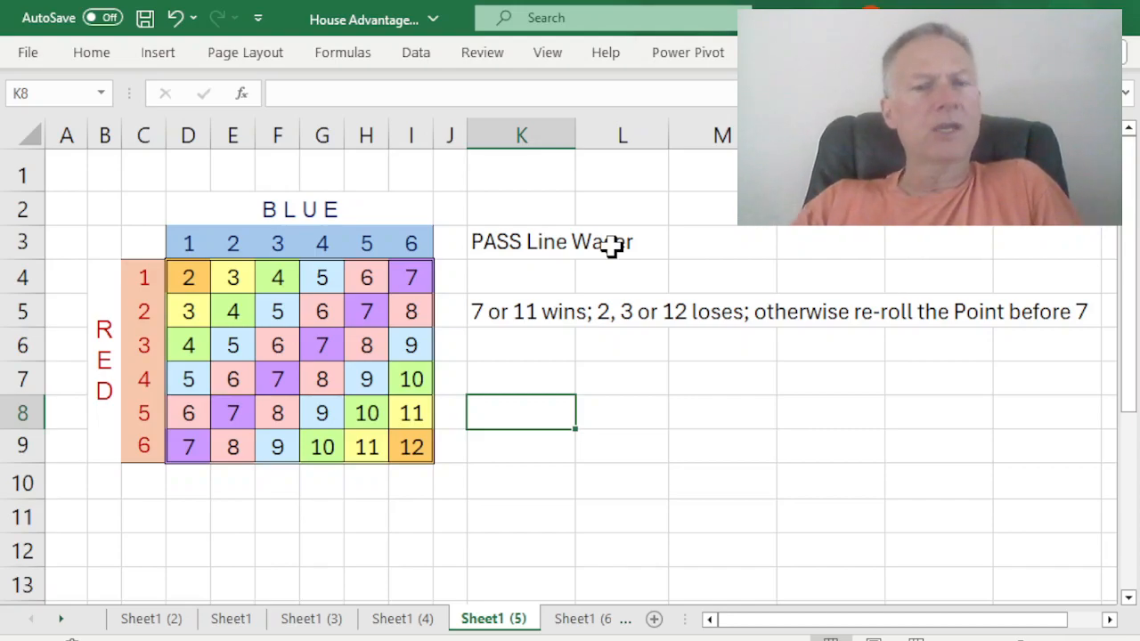
pyautogui.moveTo(714, 246)
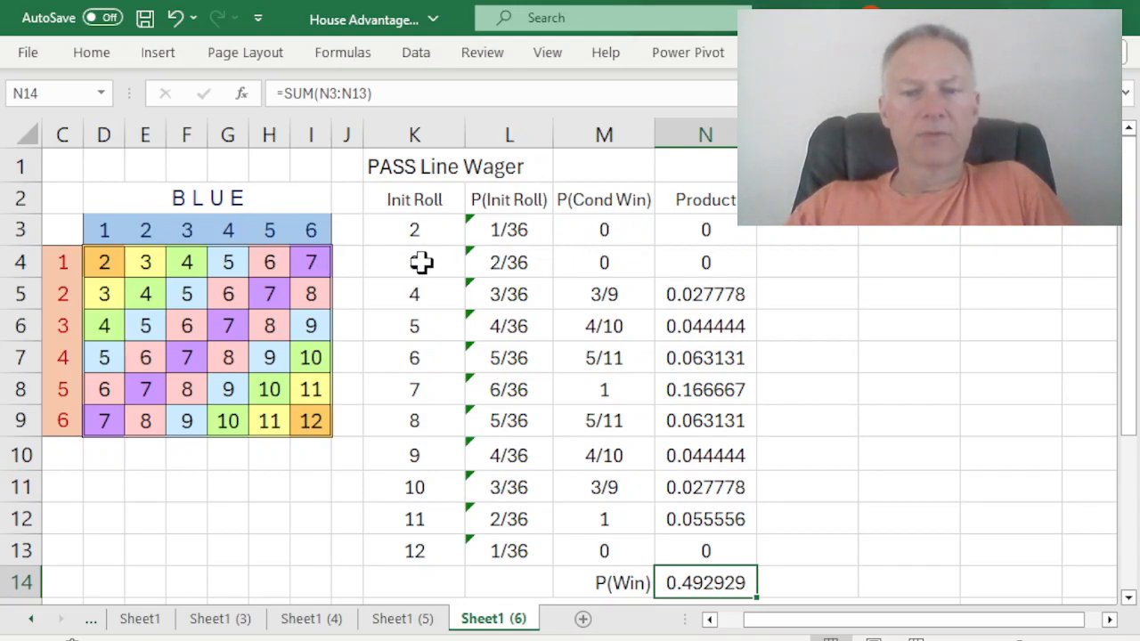
pyautogui.moveTo(623, 263)
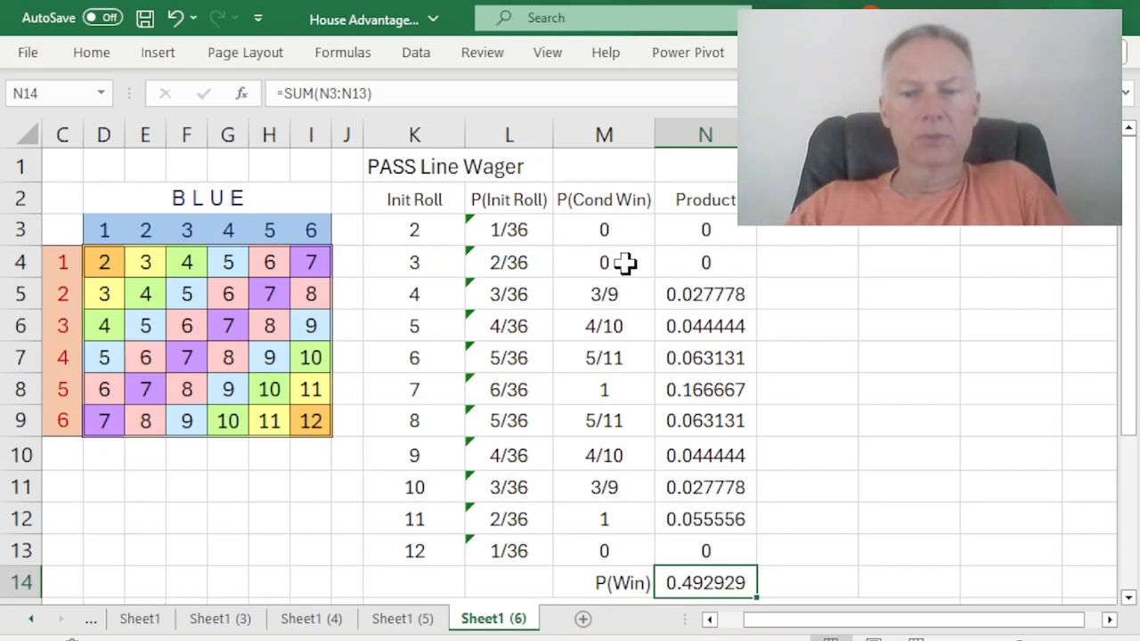
pyautogui.moveTo(445, 331)
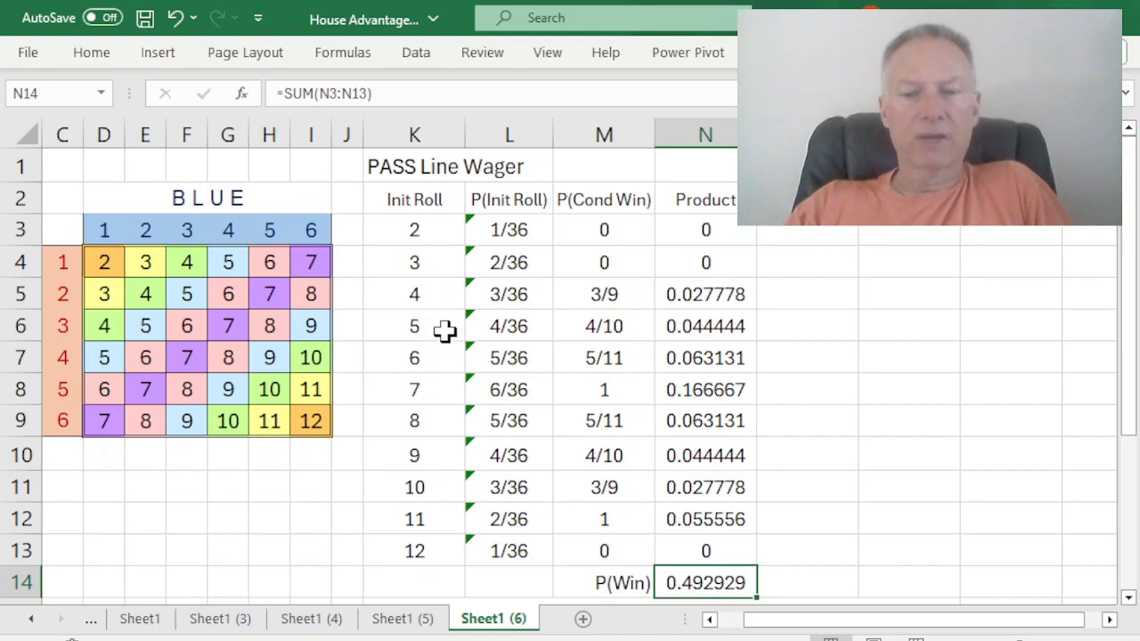
pyautogui.moveTo(438, 399)
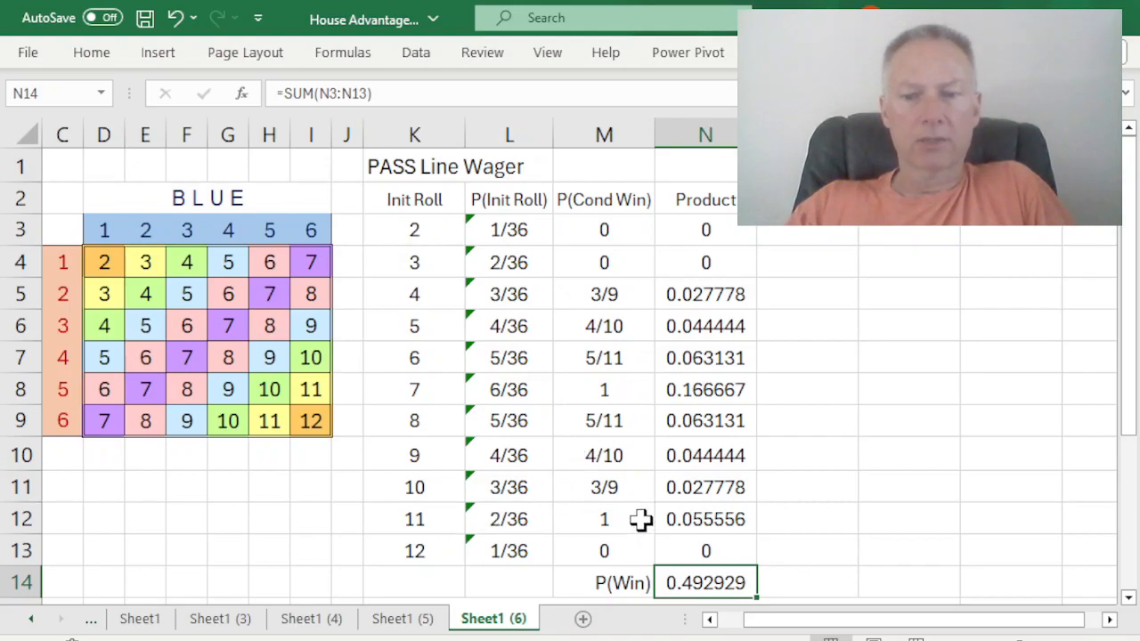
pyautogui.moveTo(418, 550)
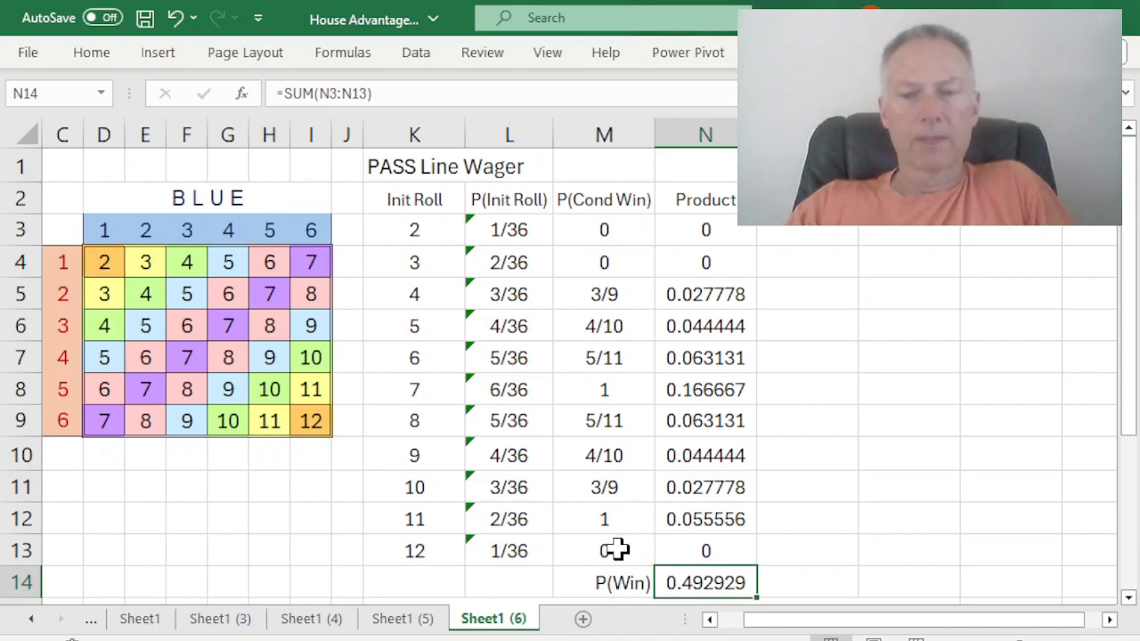
pyautogui.moveTo(438, 296)
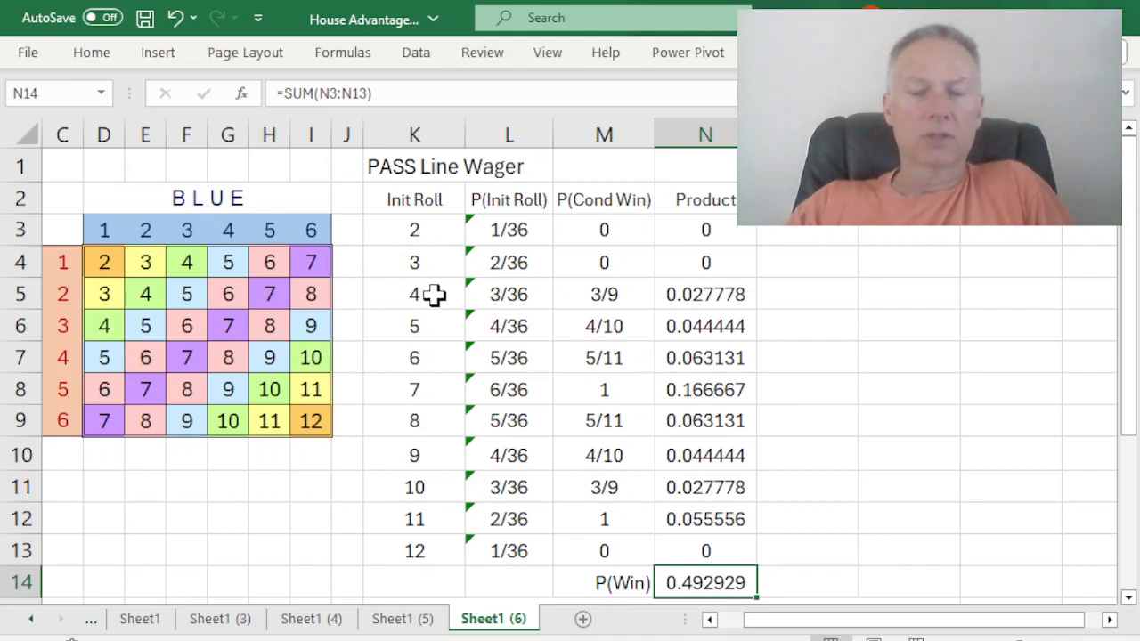
pyautogui.moveTo(456, 445)
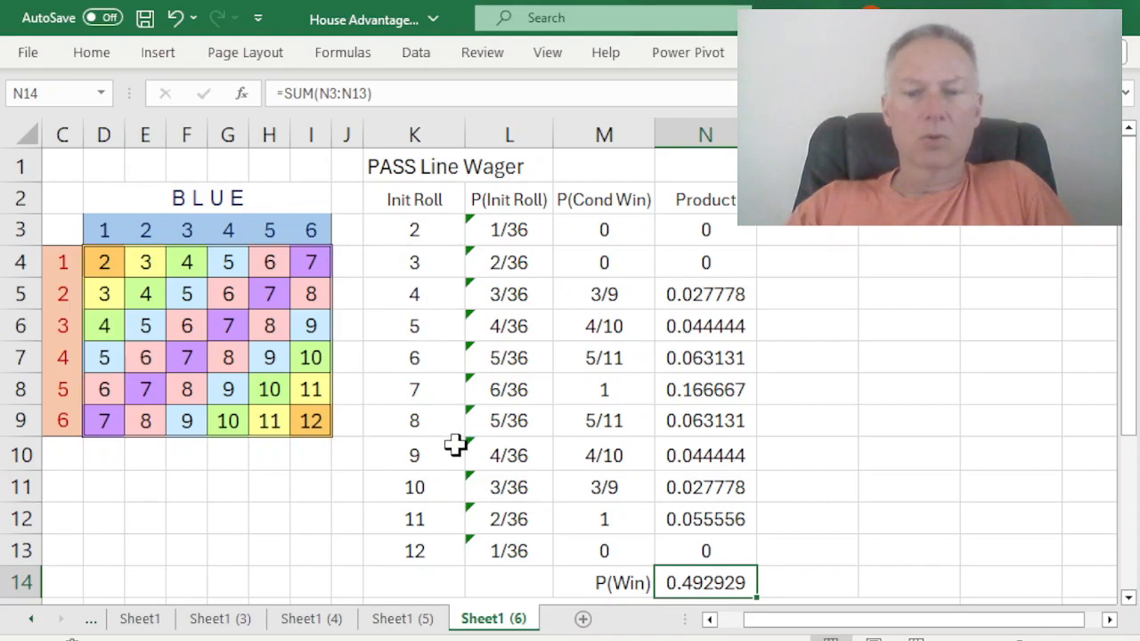
pyautogui.moveTo(465, 481)
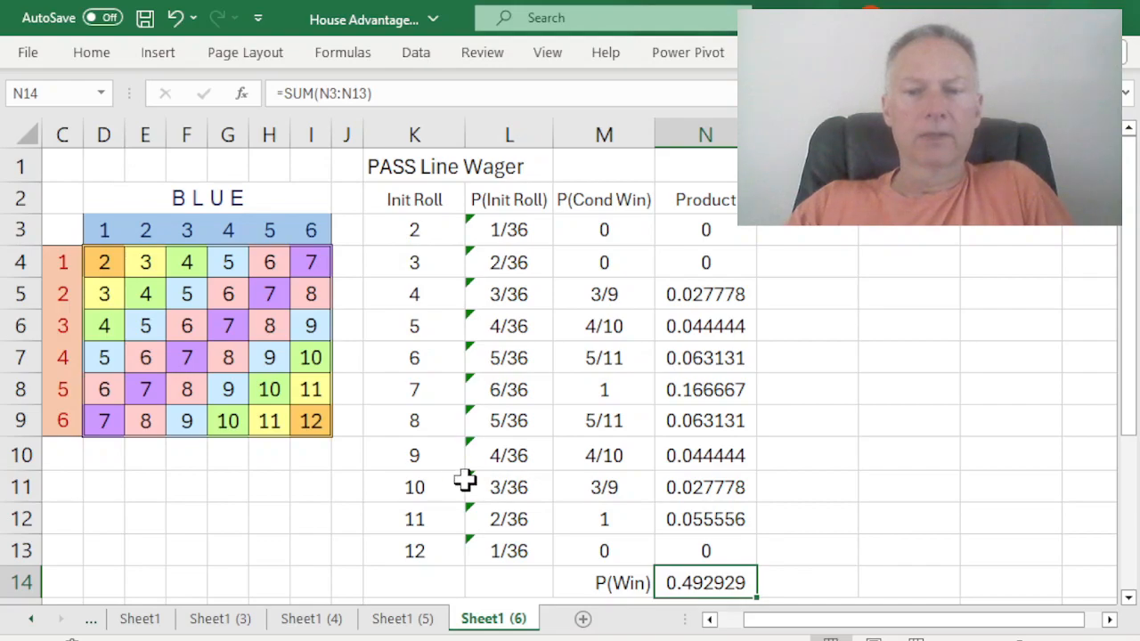
pyautogui.moveTo(426, 294)
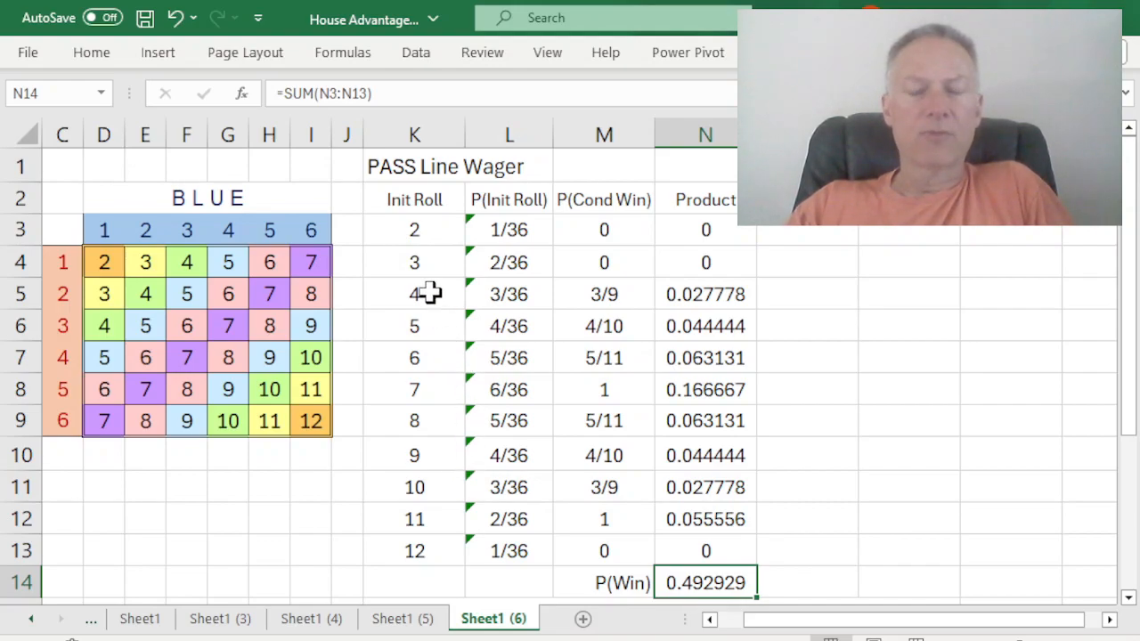
pyautogui.moveTo(199, 261)
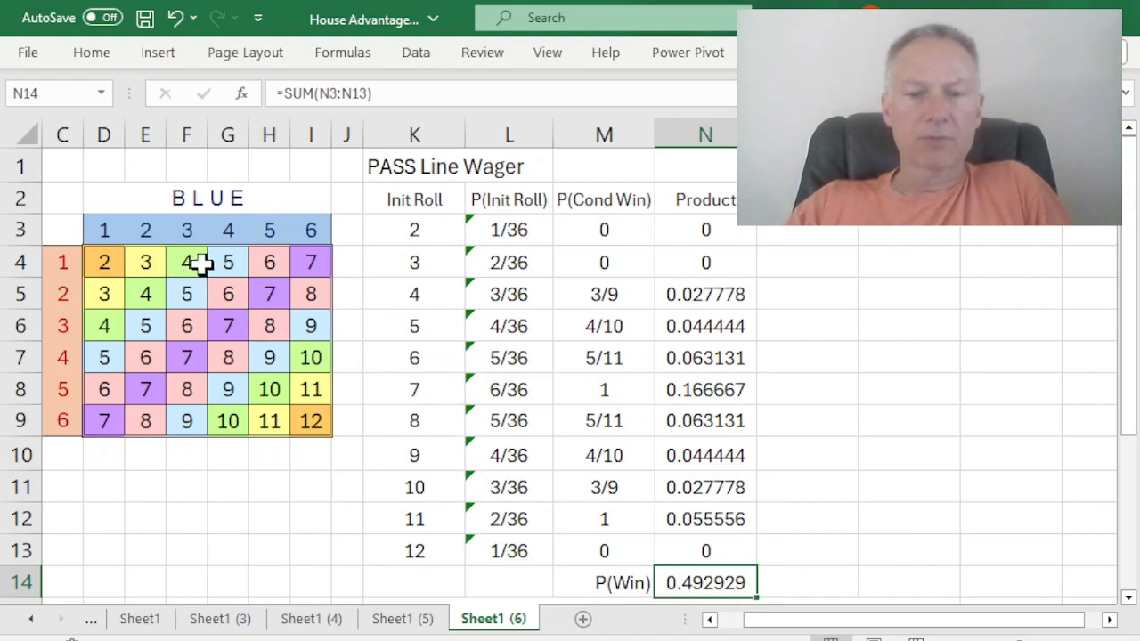
pyautogui.moveTo(454, 294)
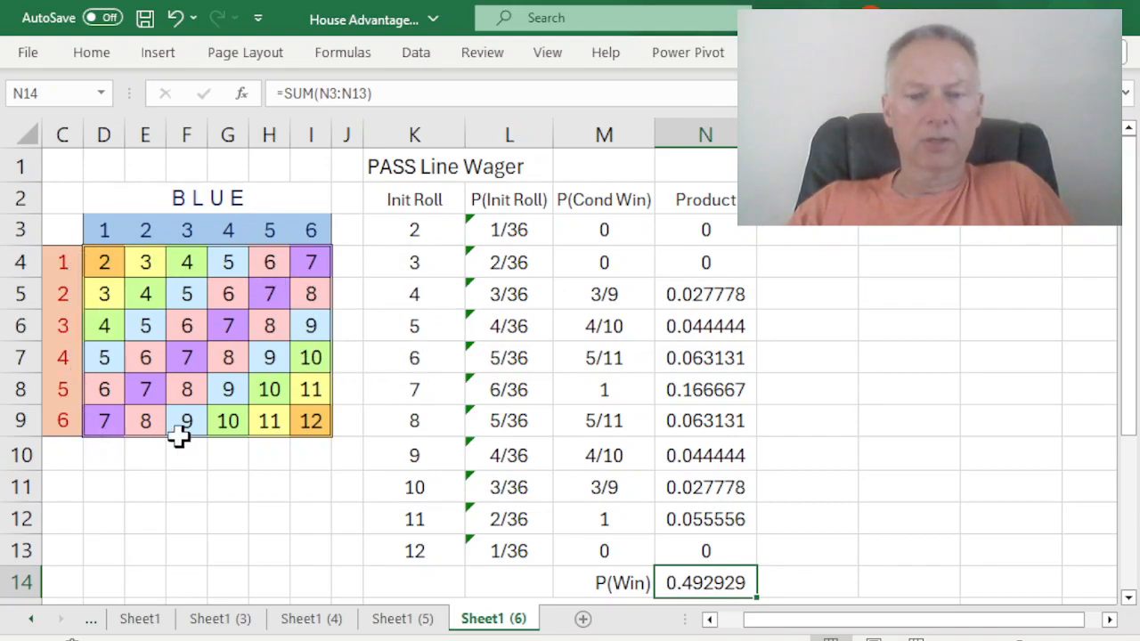
pyautogui.moveTo(121, 342)
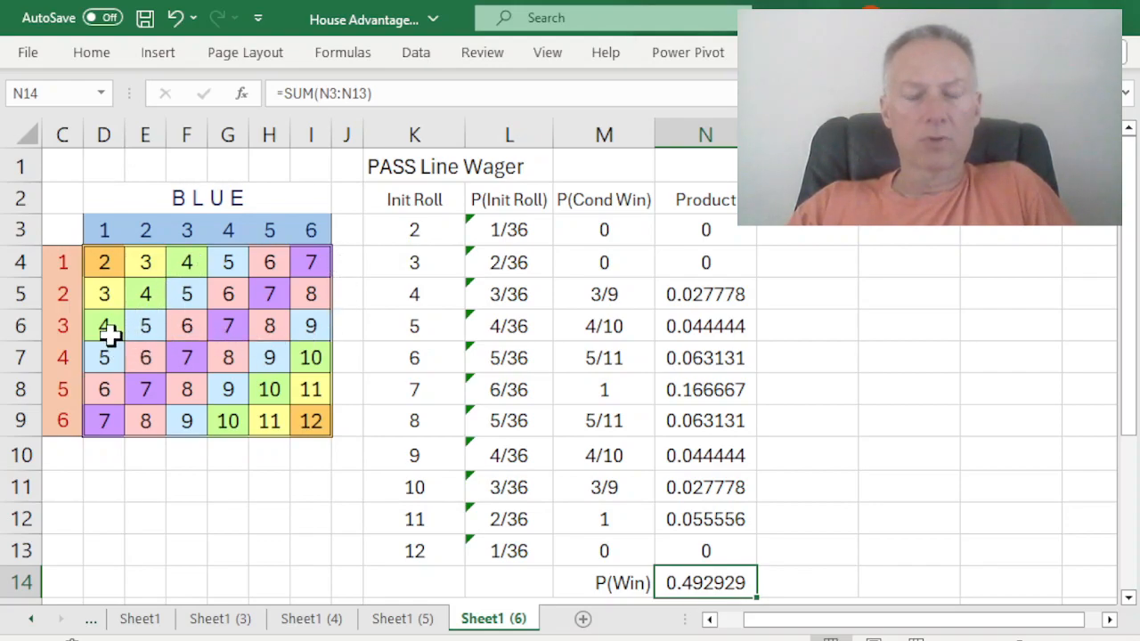
pyautogui.moveTo(233, 324)
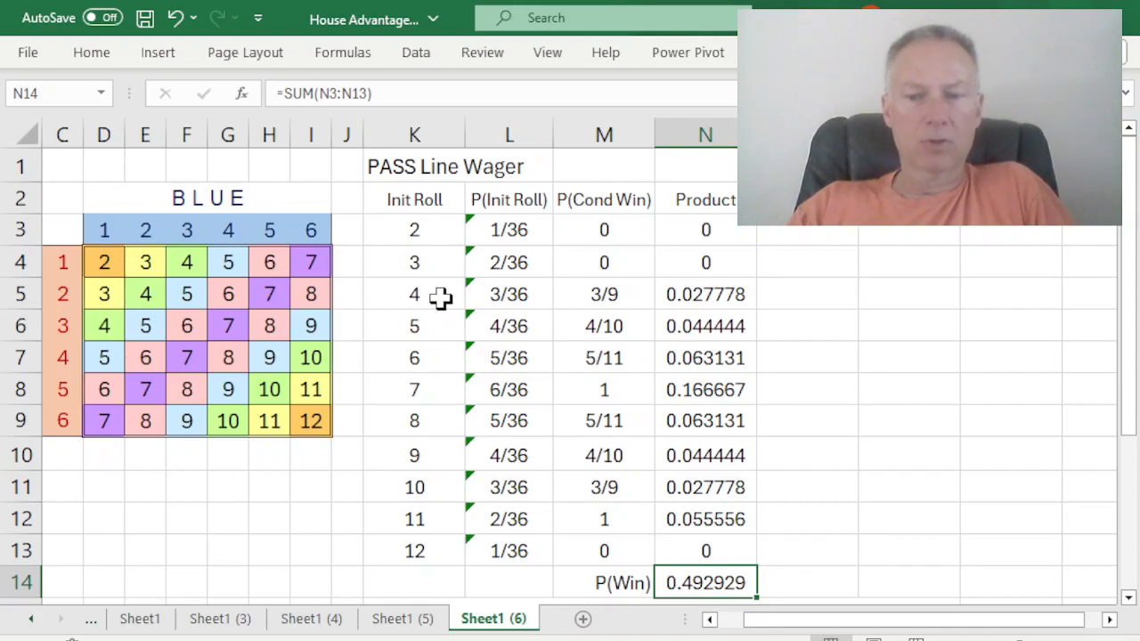
pyautogui.moveTo(616, 292)
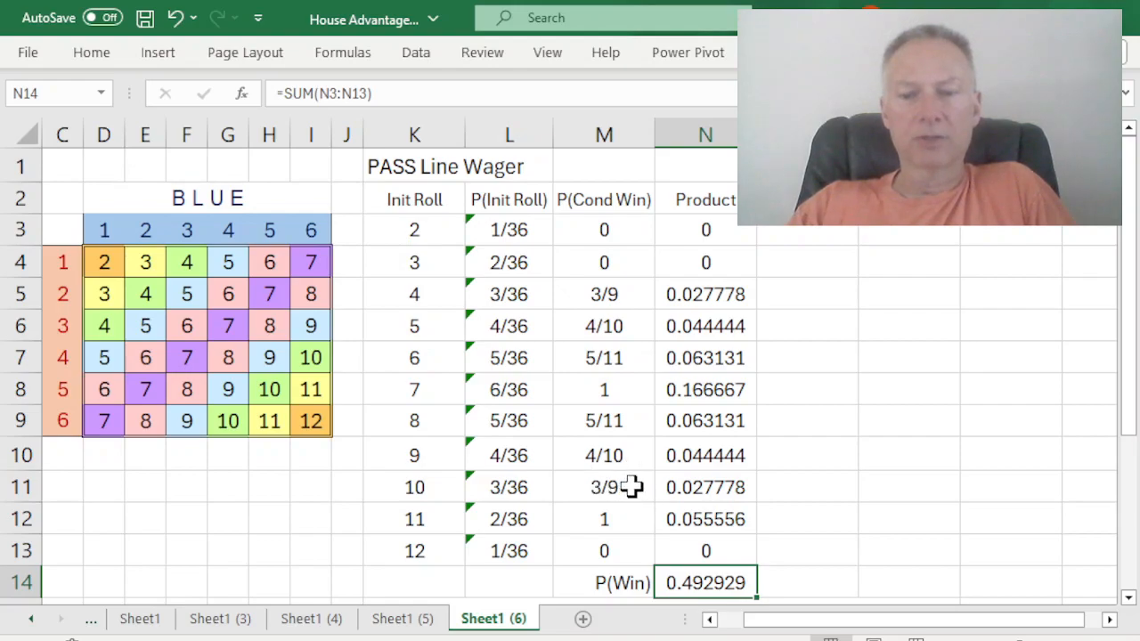
pyautogui.moveTo(638, 495)
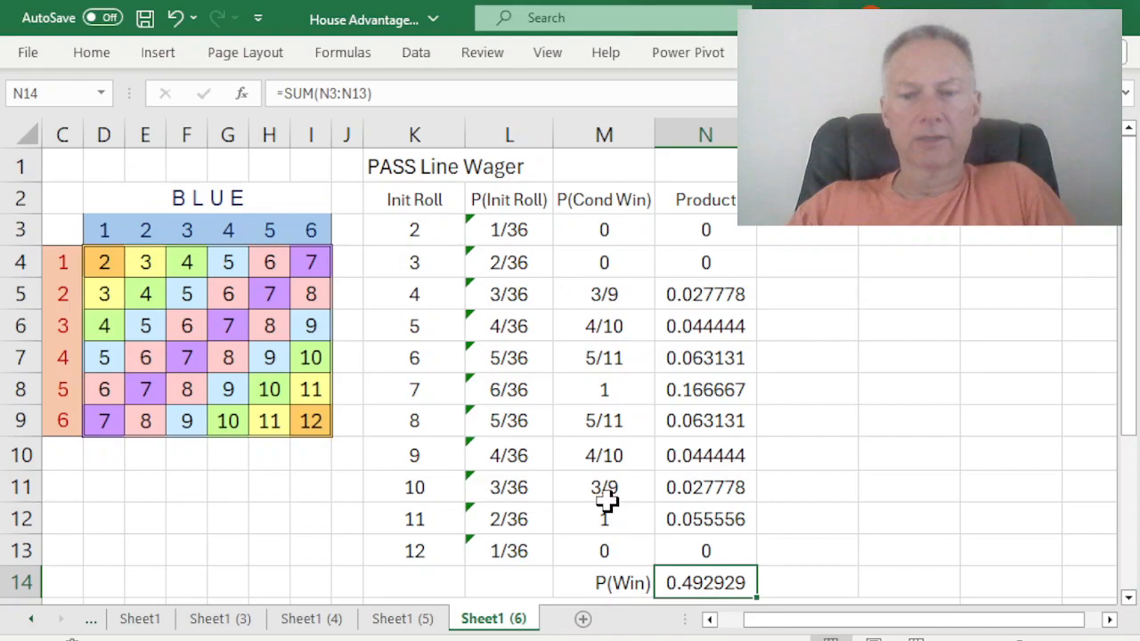
pyautogui.moveTo(632, 324)
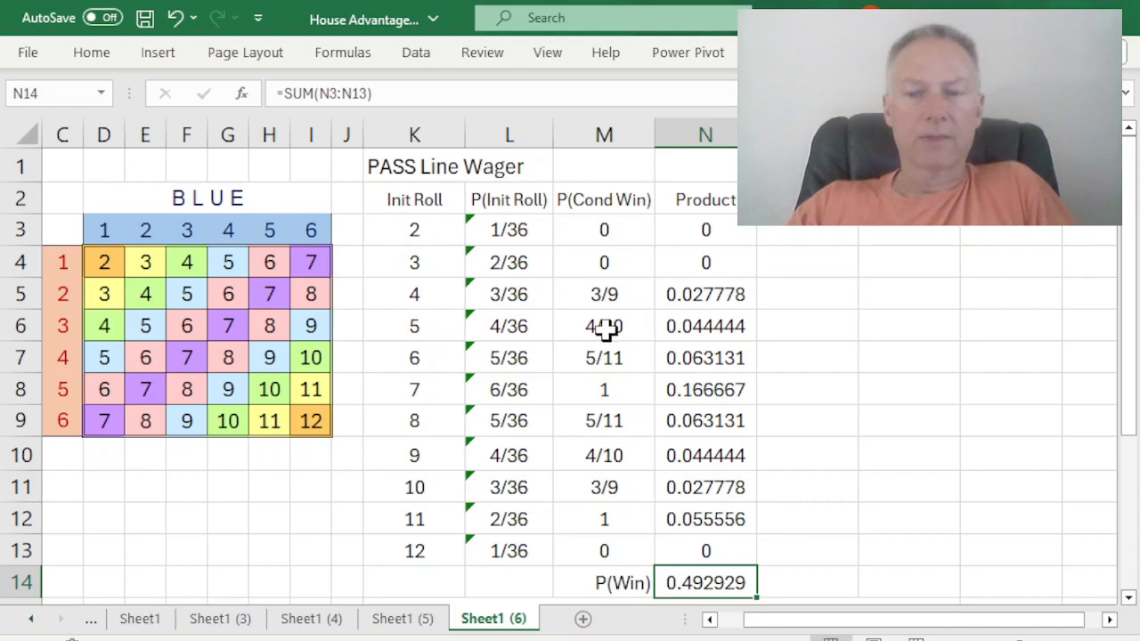
pyautogui.moveTo(638, 333)
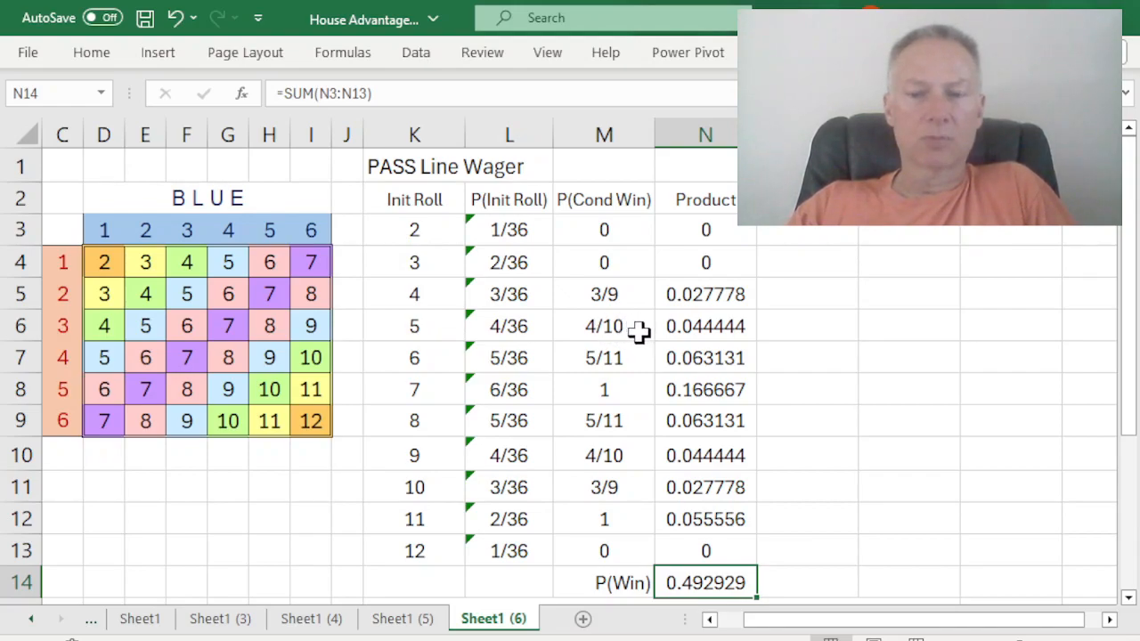
pyautogui.moveTo(618, 363)
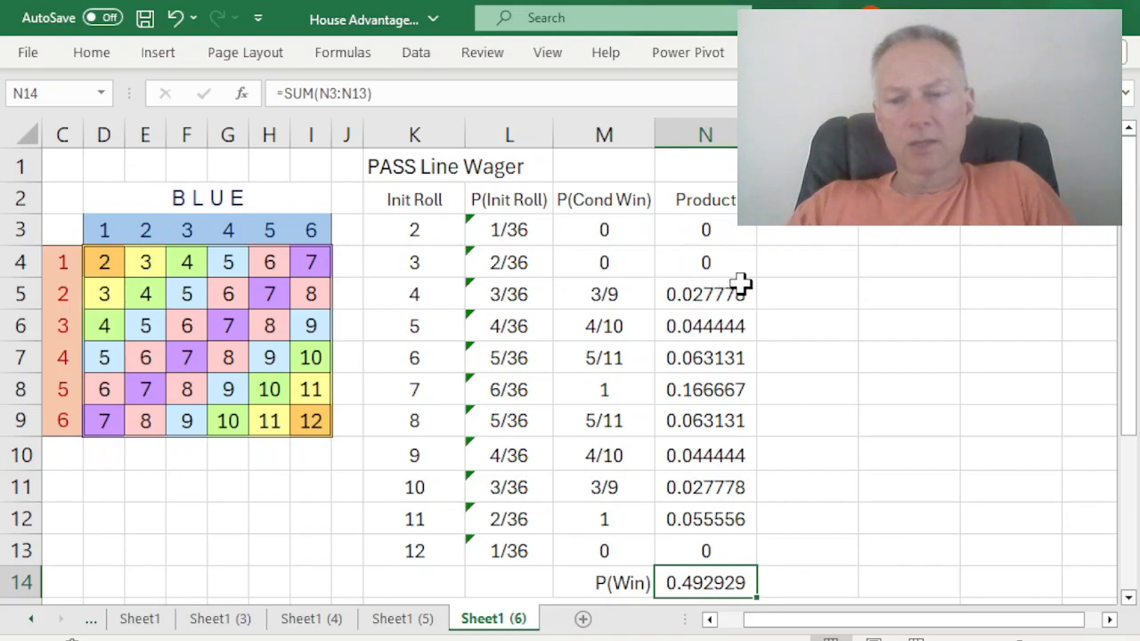
pyautogui.moveTo(730, 347)
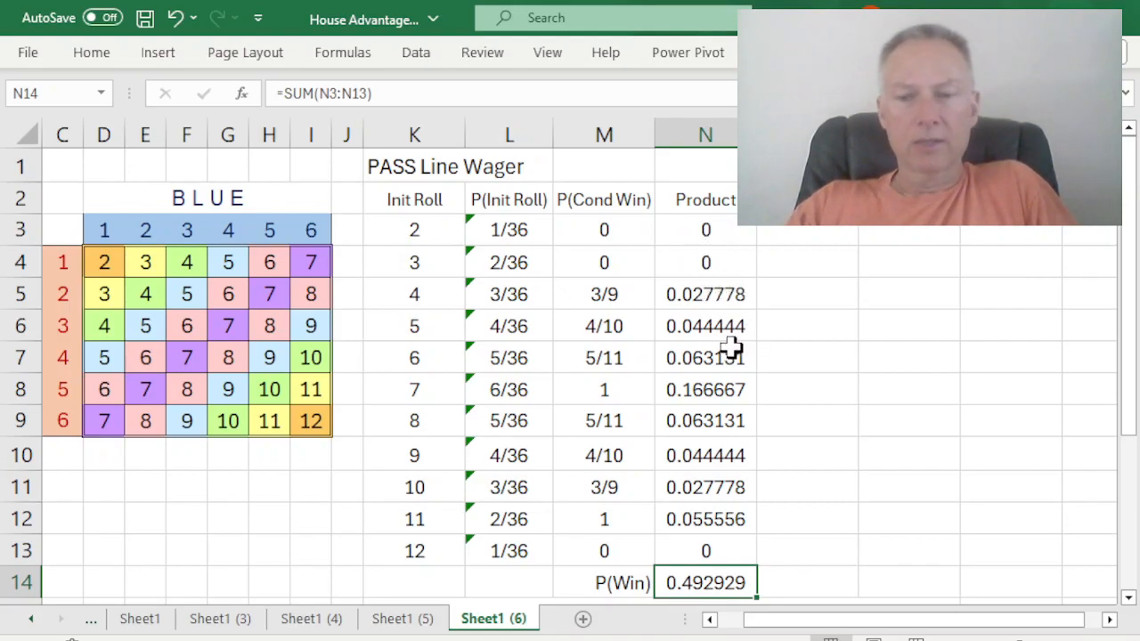
pyautogui.moveTo(734, 312)
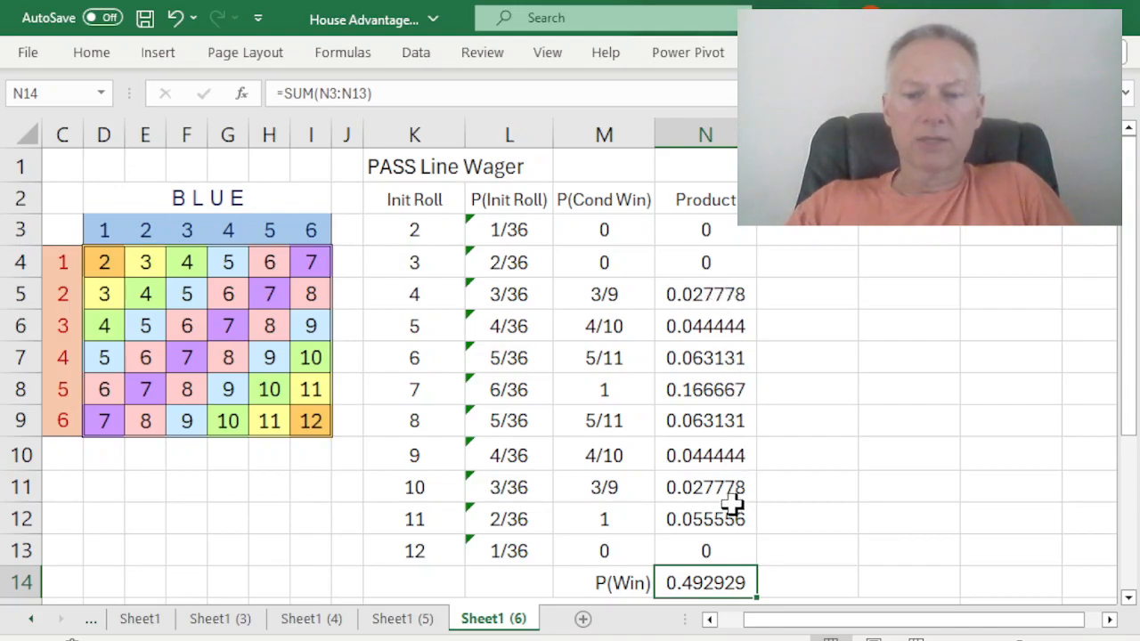
pyautogui.moveTo(424, 584)
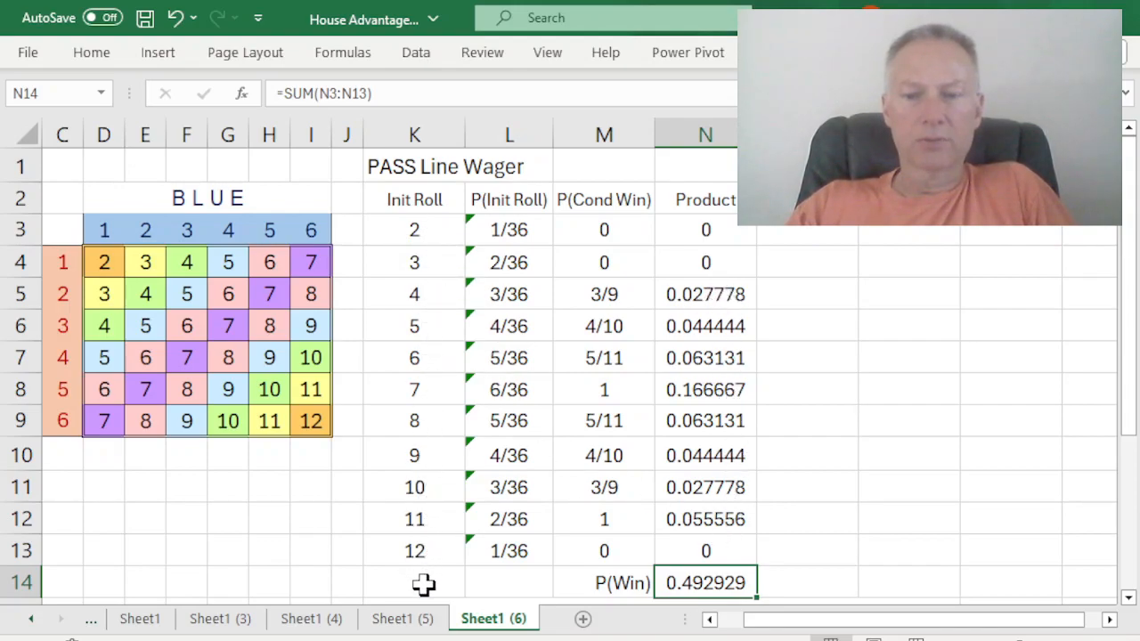
pyautogui.moveTo(744, 395)
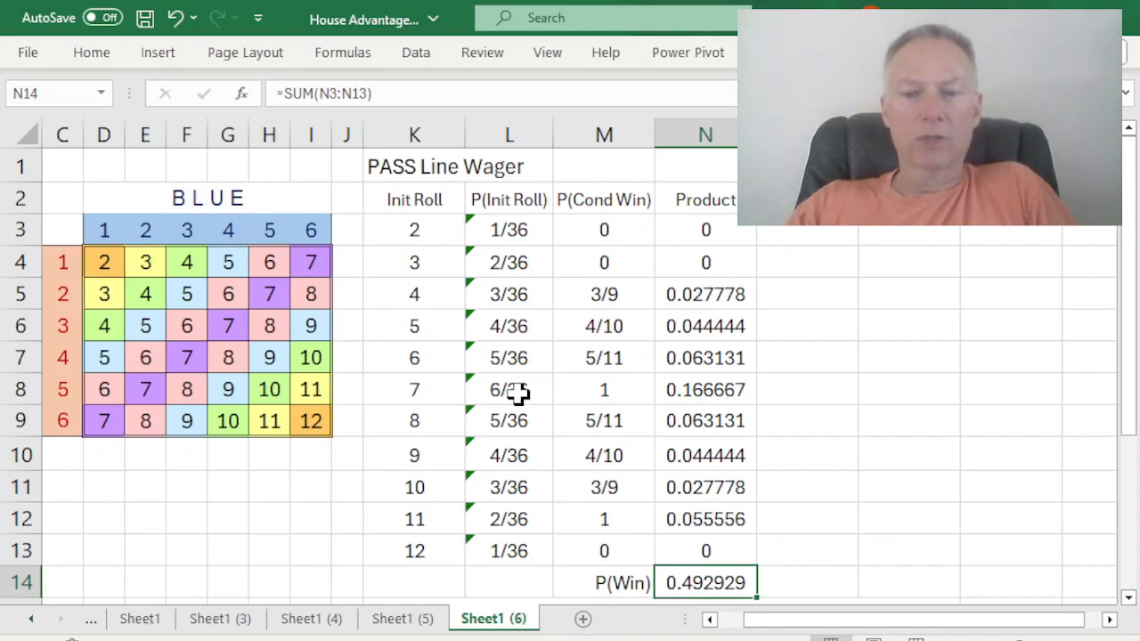
pyautogui.moveTo(563, 392)
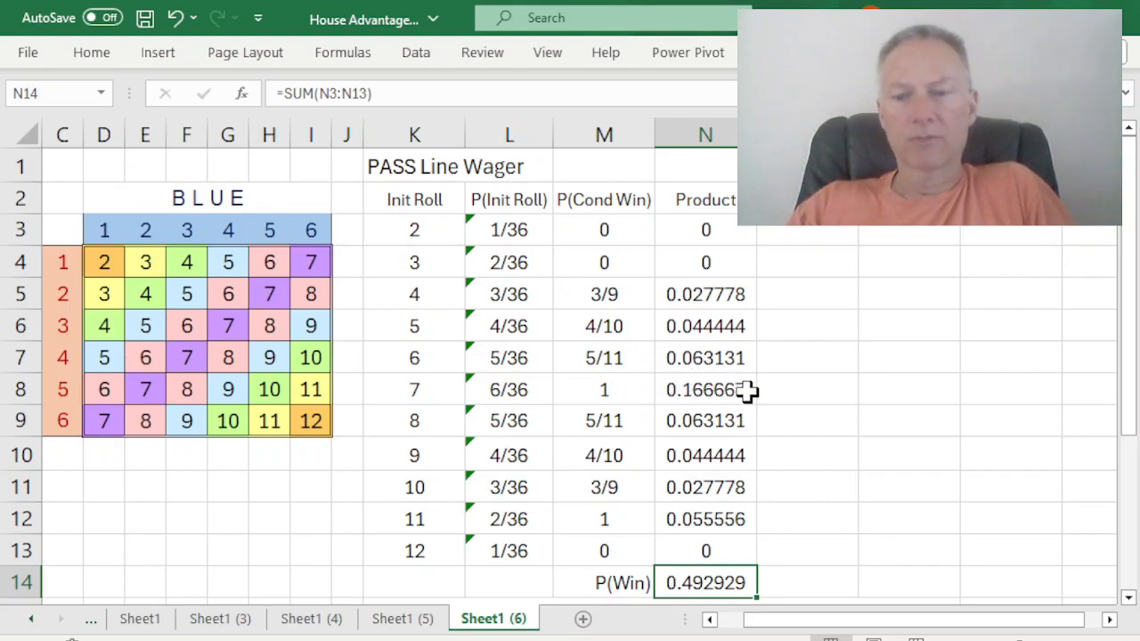
pyautogui.moveTo(737, 403)
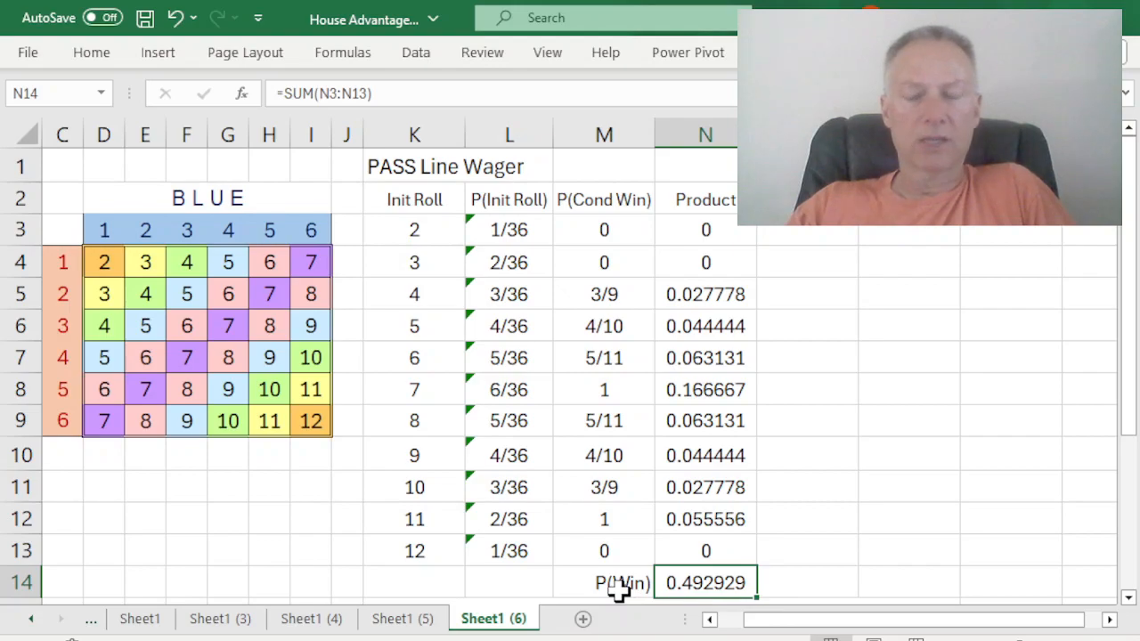
pyautogui.moveTo(792, 474)
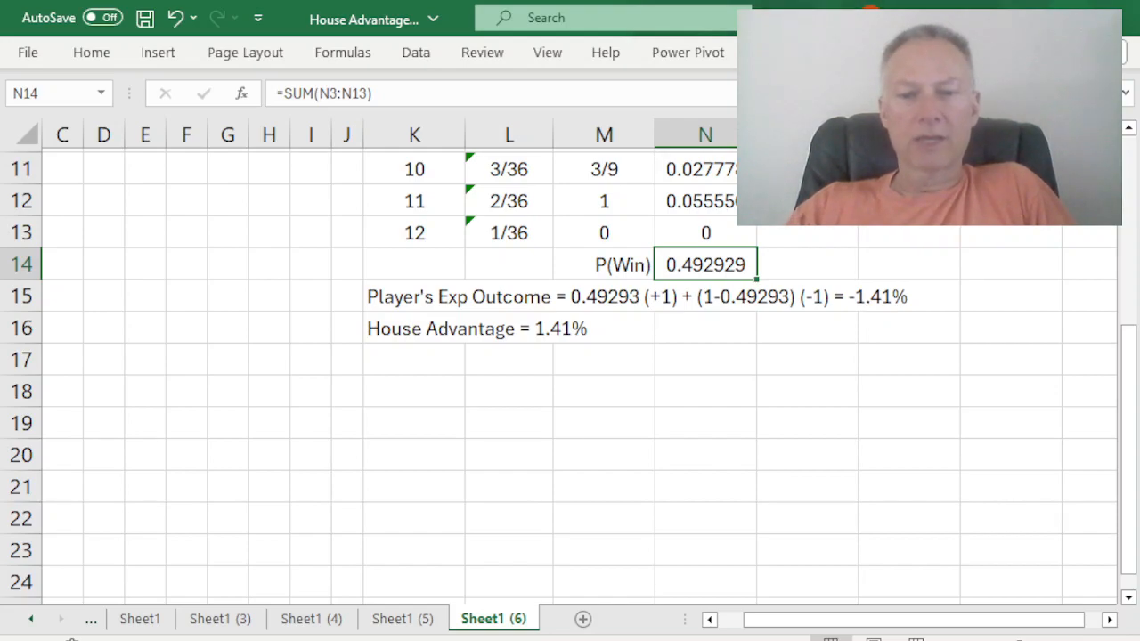
pyautogui.moveTo(616, 321)
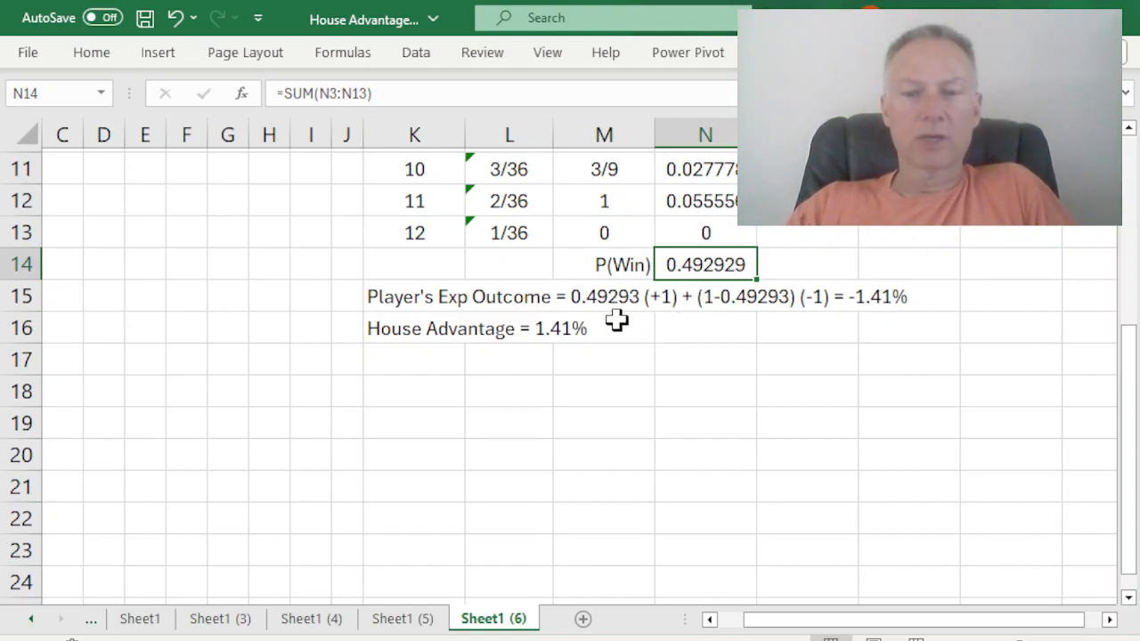
pyautogui.moveTo(680, 320)
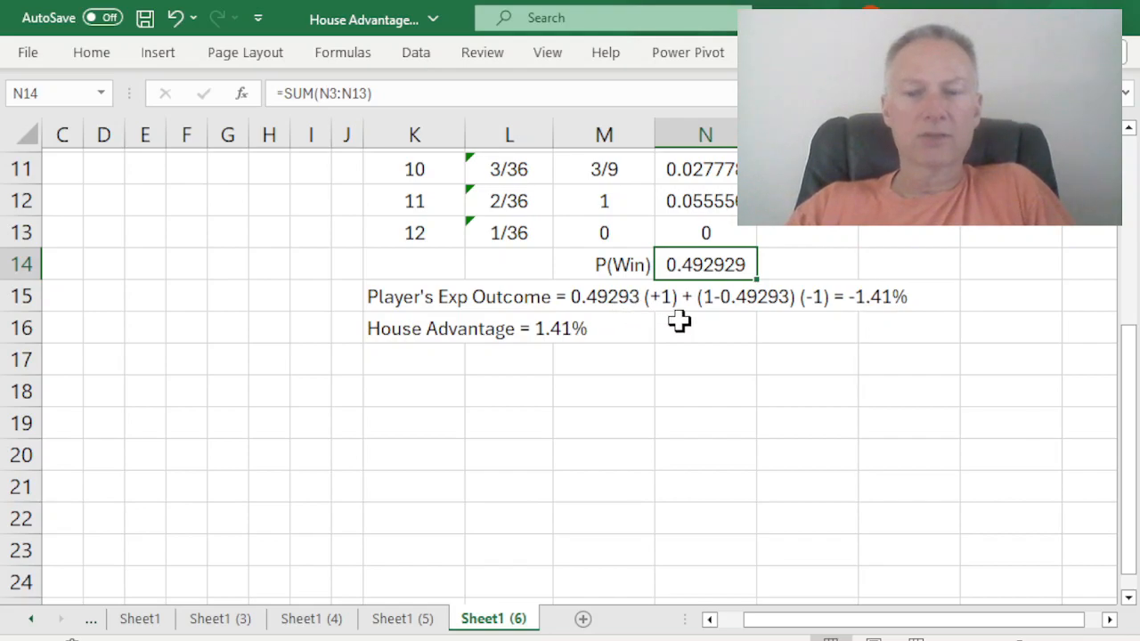
pyautogui.moveTo(716, 317)
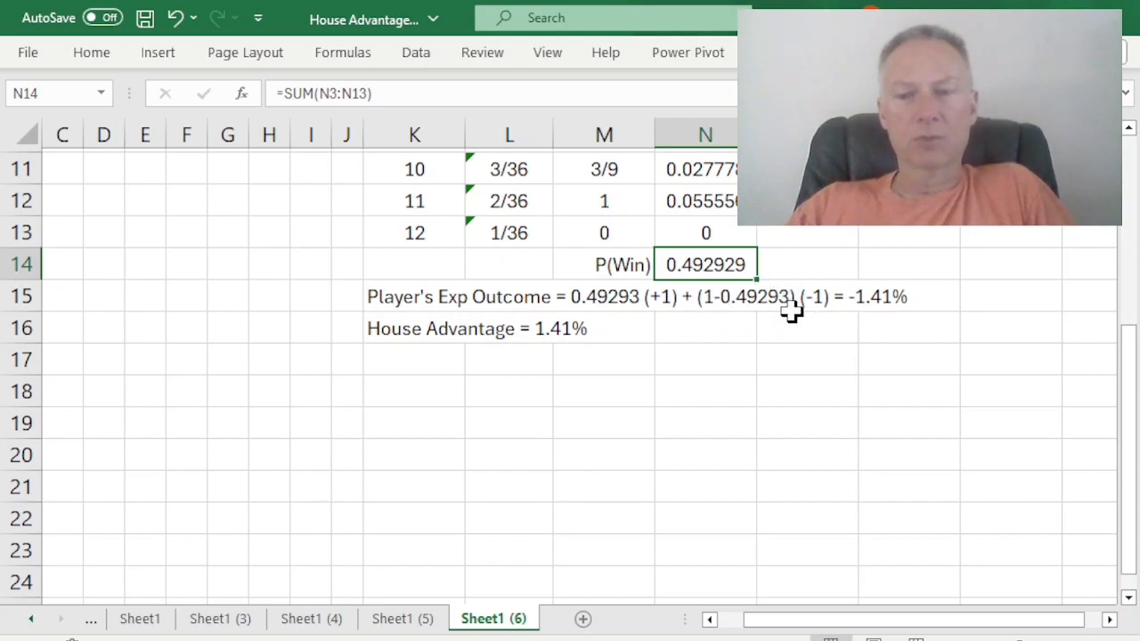
pyautogui.moveTo(826, 319)
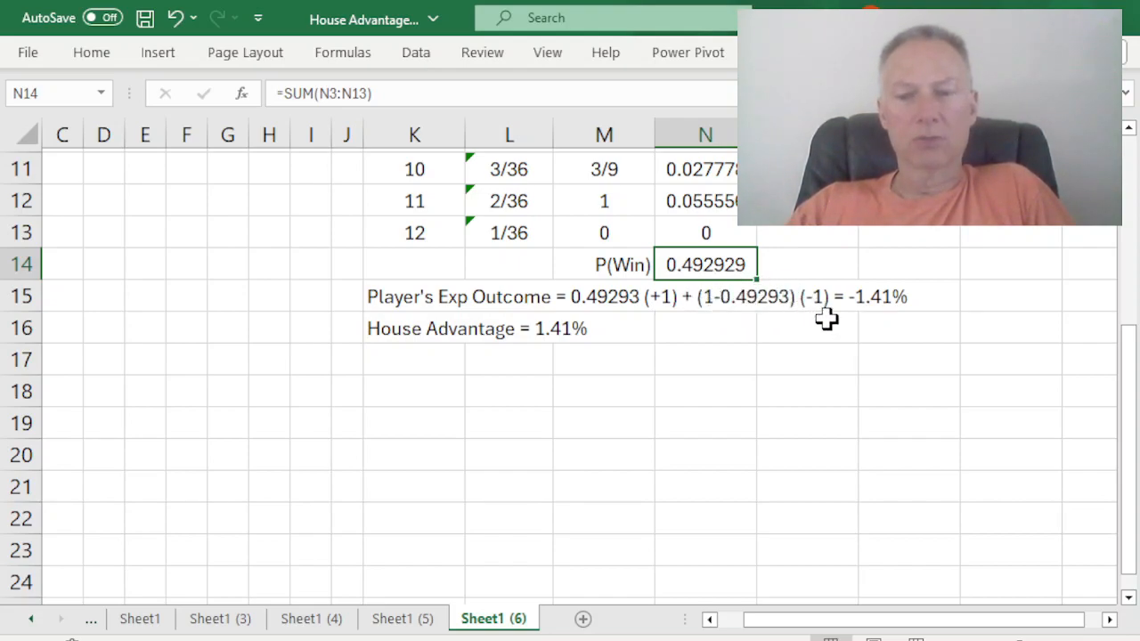
pyautogui.moveTo(871, 320)
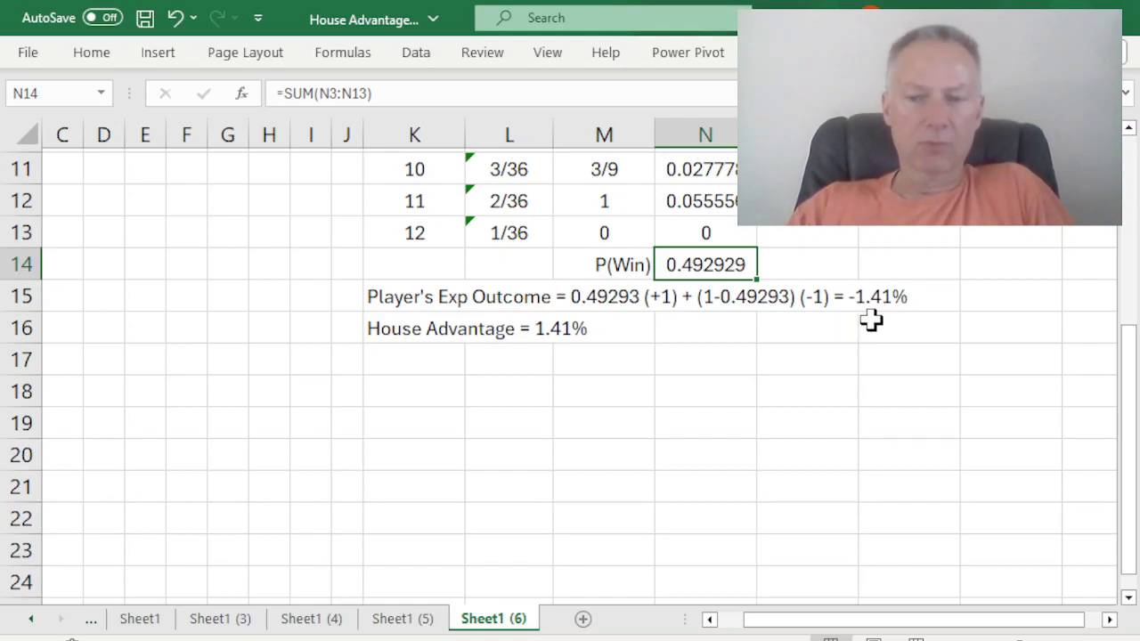
pyautogui.moveTo(586, 378)
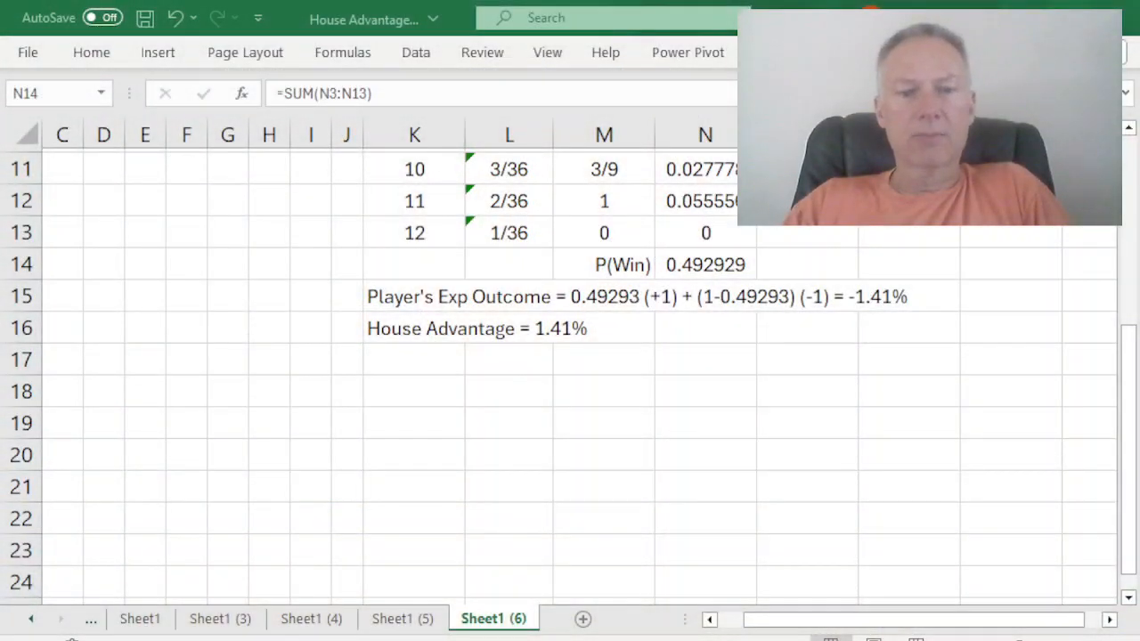
# Step: Select a cell on the Pass Line sheet, then return to Sheet1 (3) with the Any 7 analysis
pyautogui.click(705, 264)
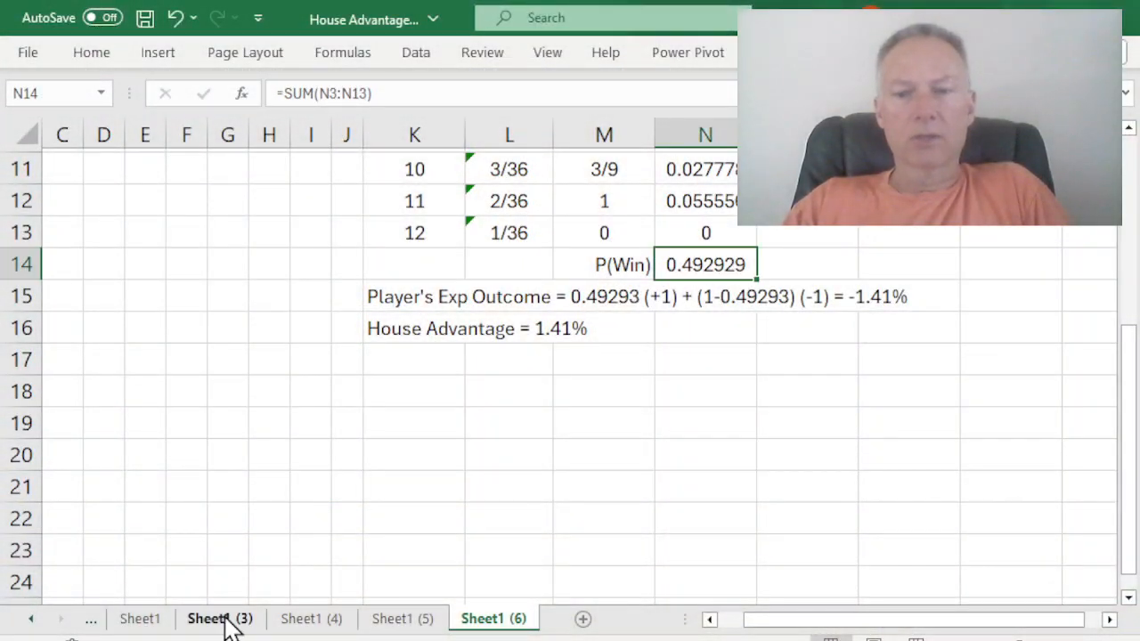
pyautogui.click(219, 620)
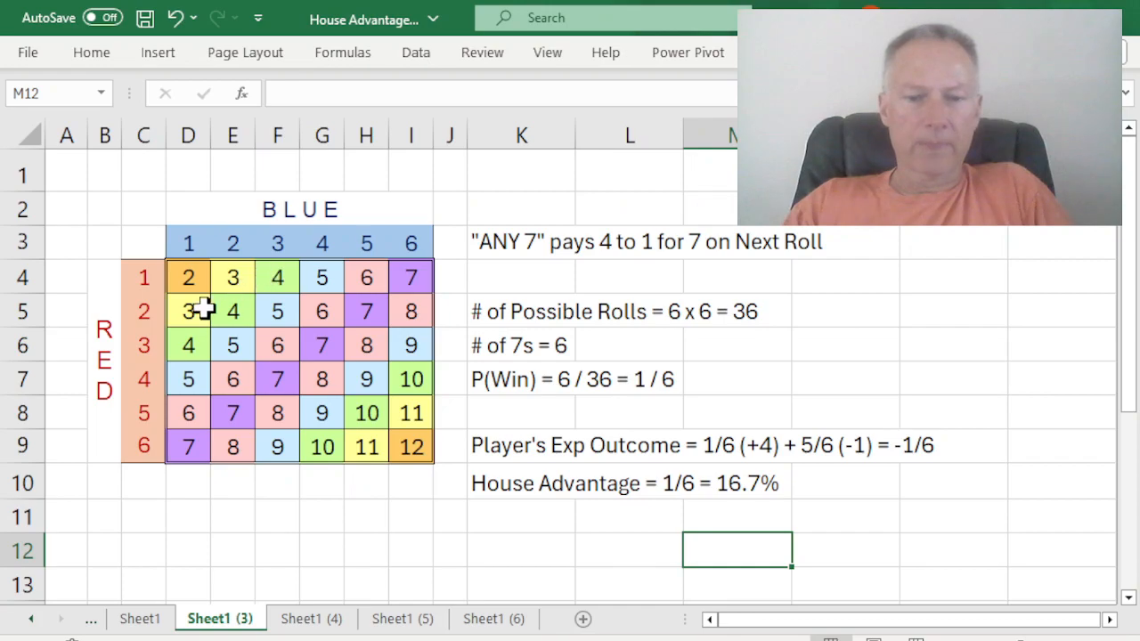
pyautogui.moveTo(163, 445)
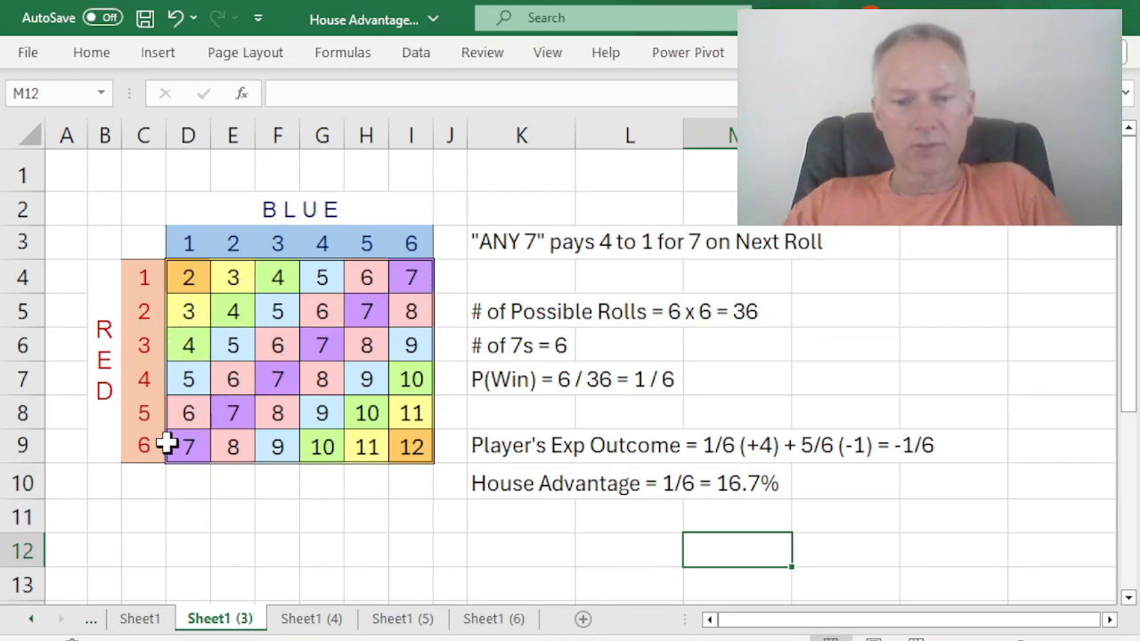
pyautogui.moveTo(258, 285)
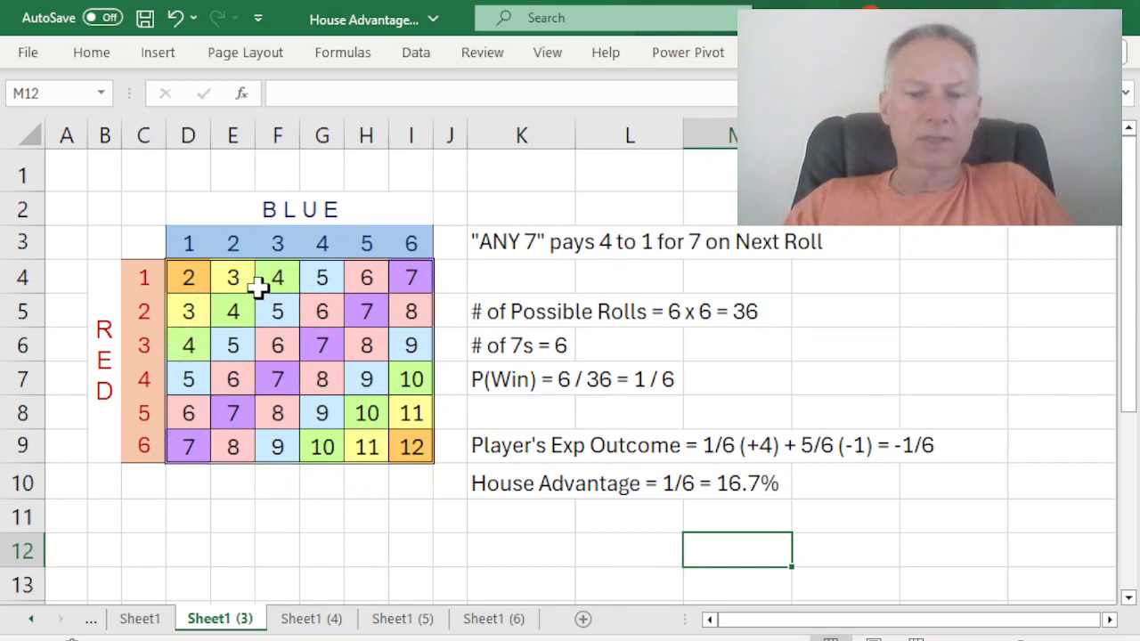